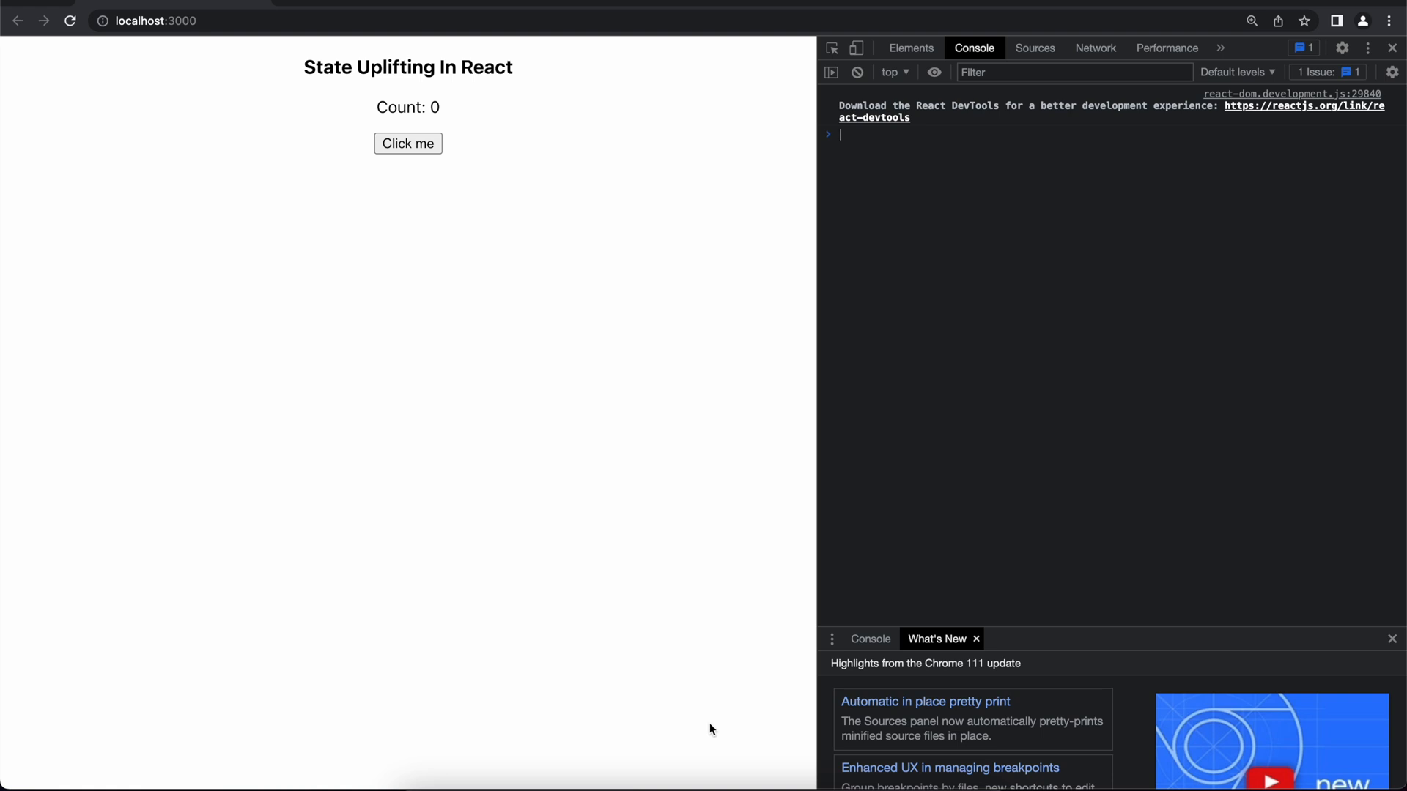
mouse_move(616, 482)
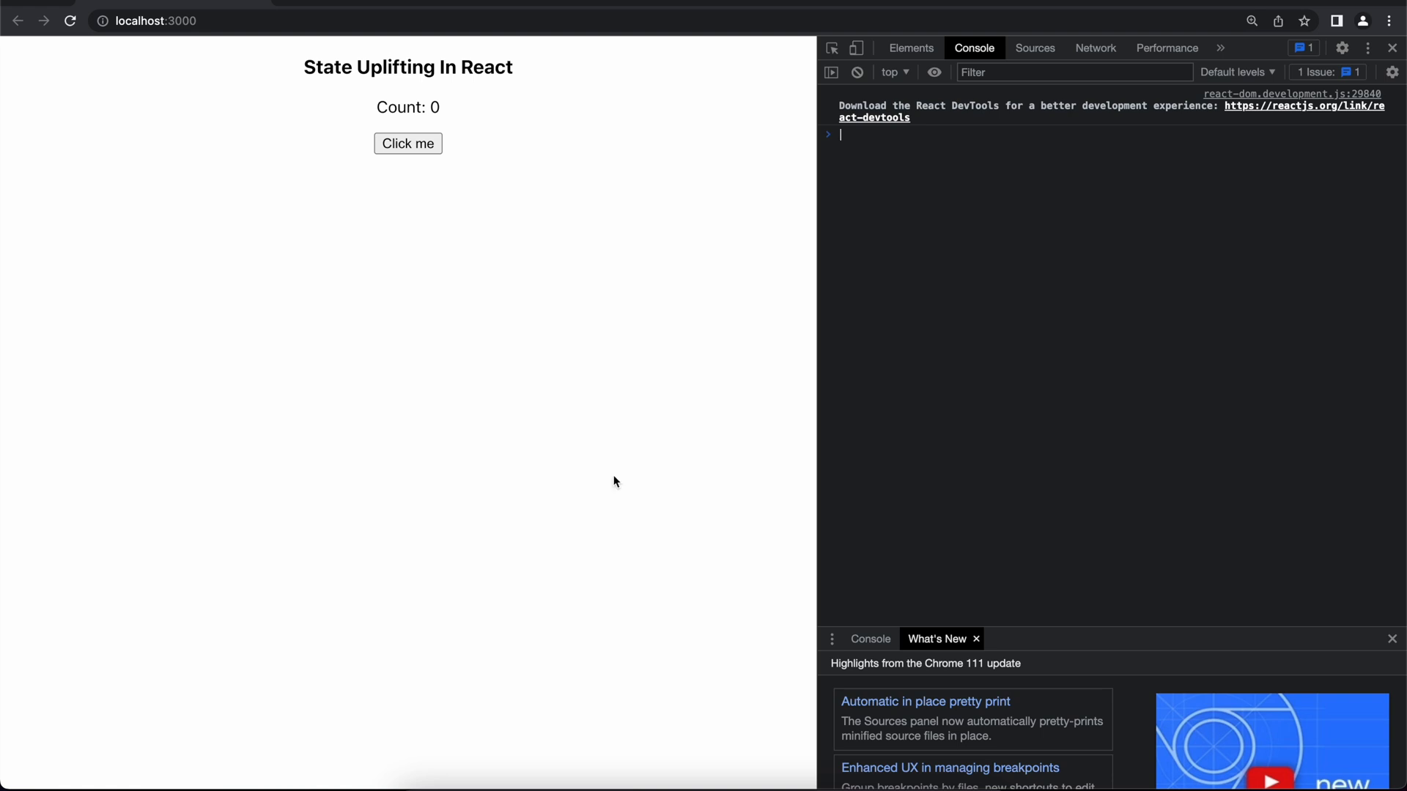
mouse_move(574, 286)
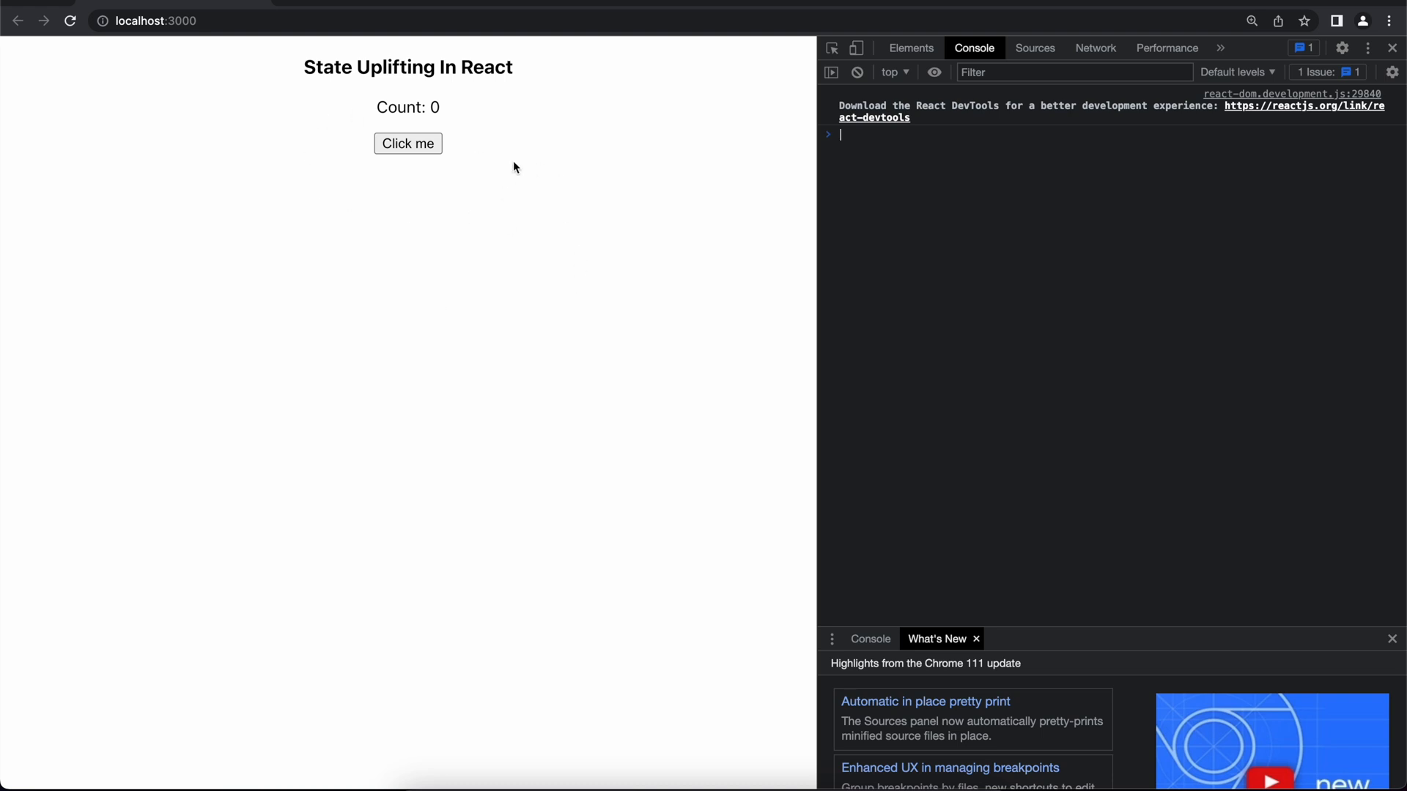
mouse_move(465, 168)
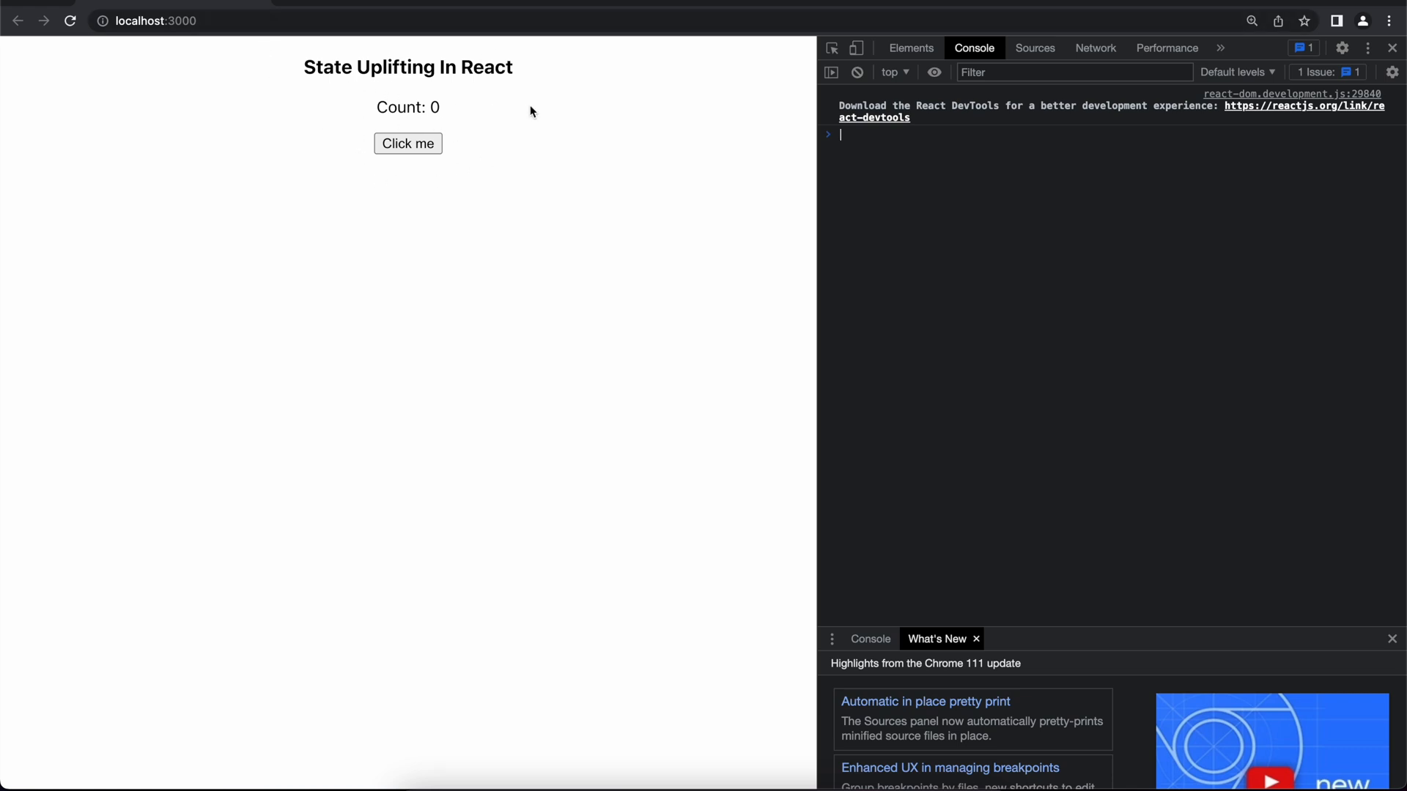
mouse_move(326, 118)
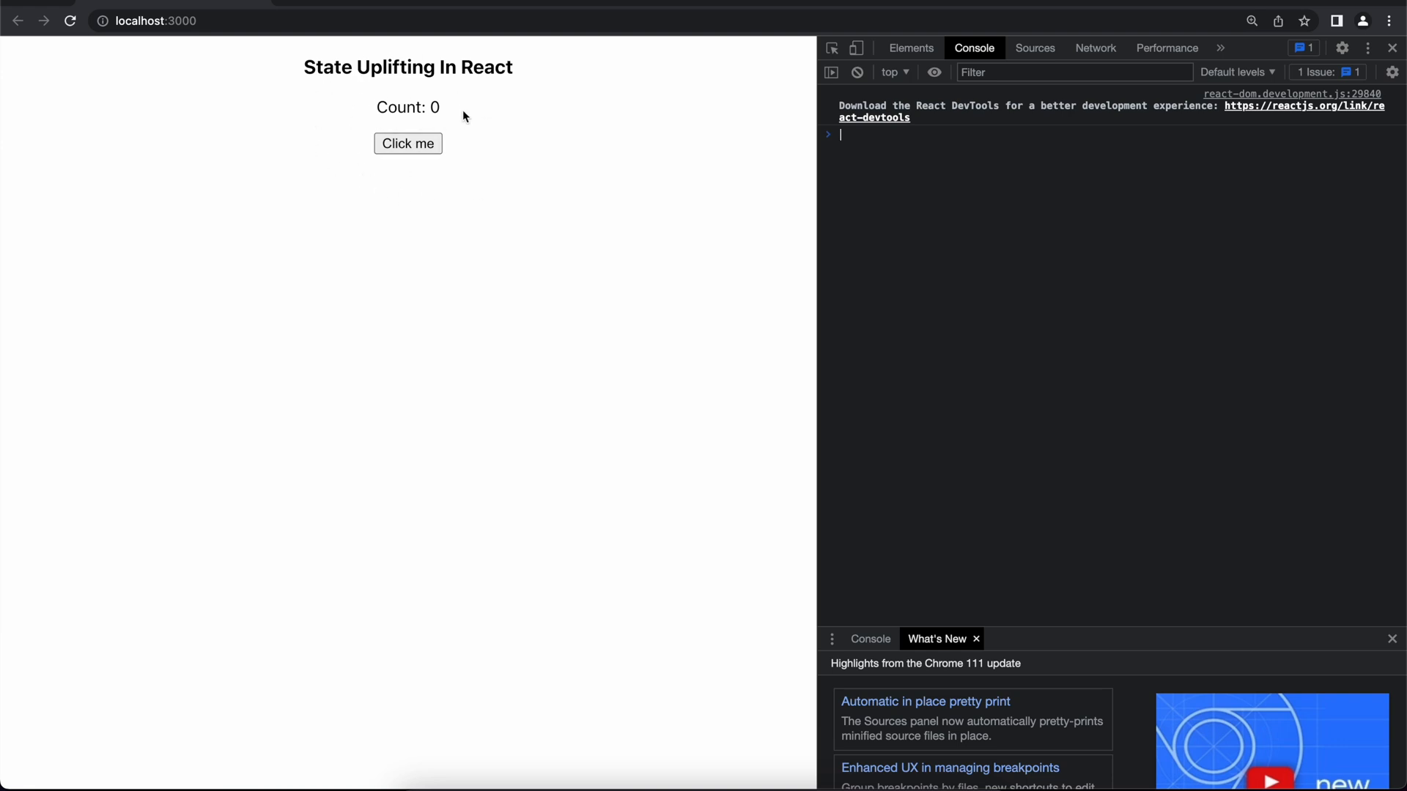
mouse_move(378, 113)
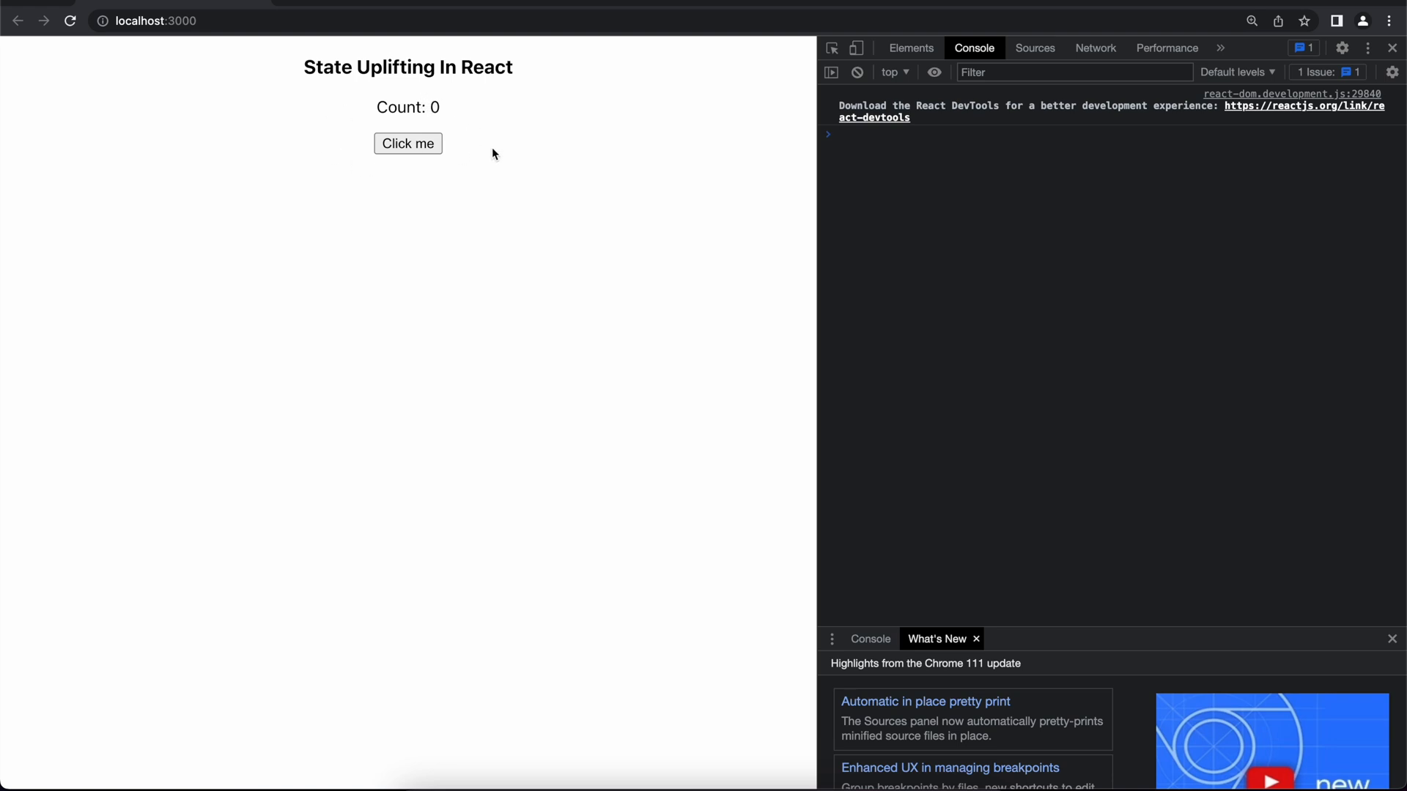
Highlight the count state variable and the incrementCount handler in ParentComponent.js
click(896, 134)
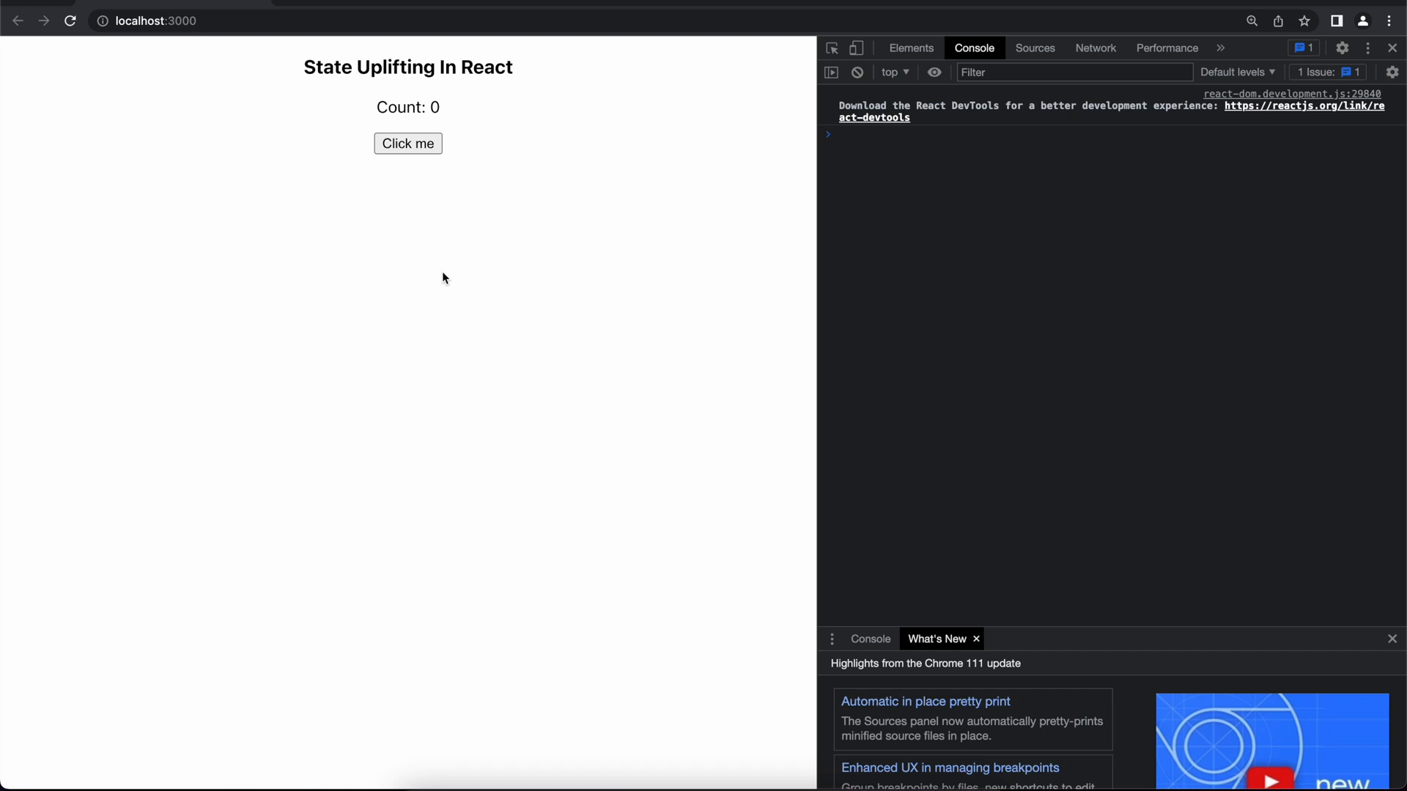
mouse_move(366, 313)
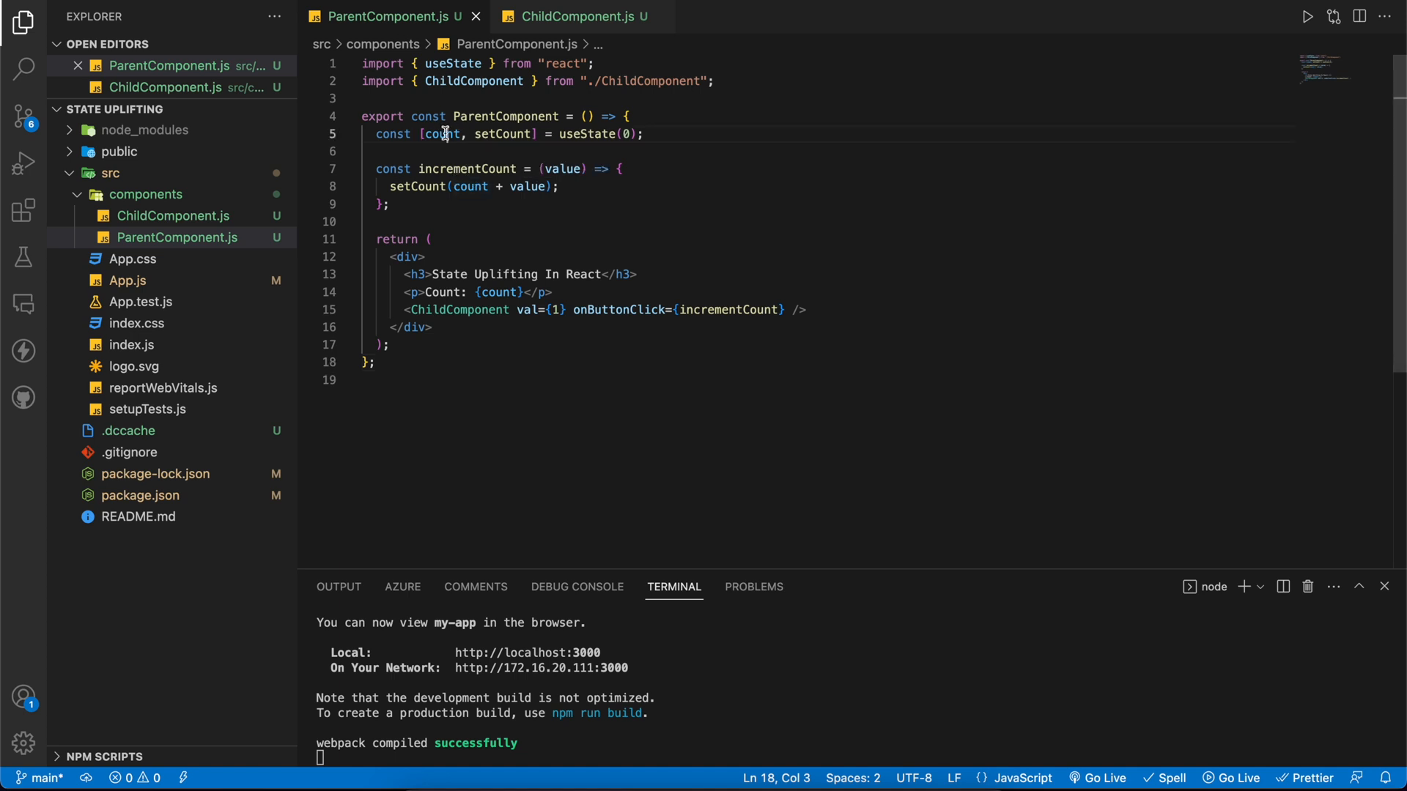
double_click(411, 293)
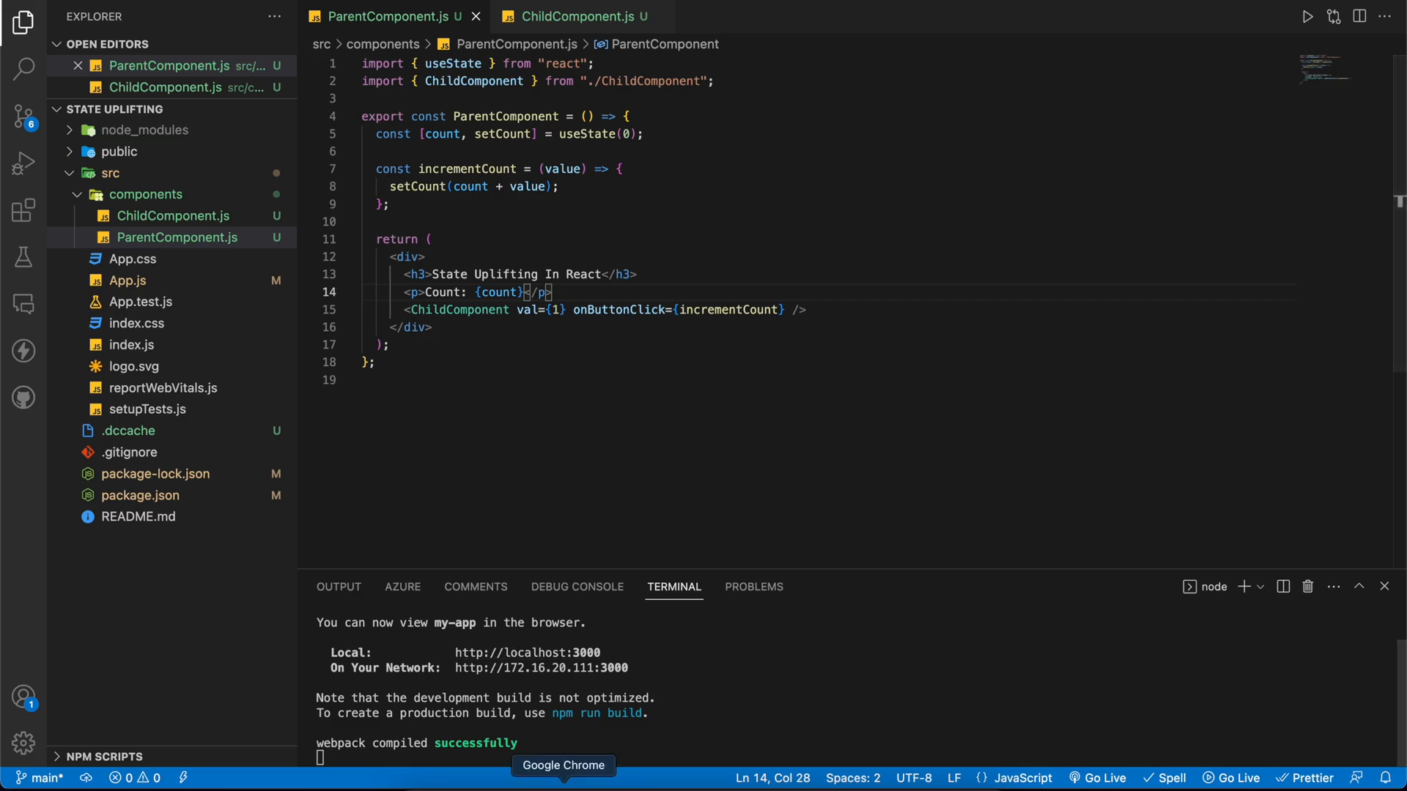
click(562, 764)
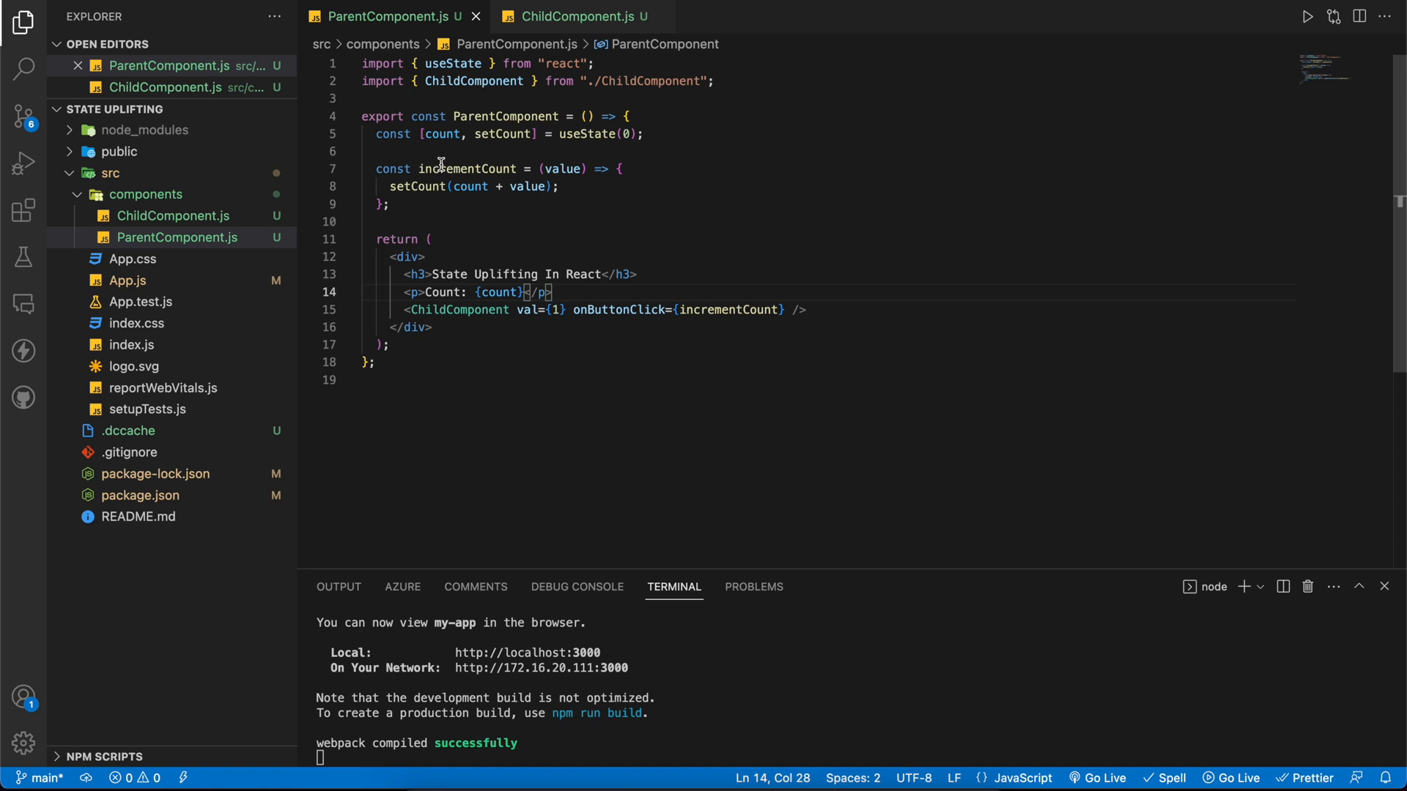
double_click(466, 168)
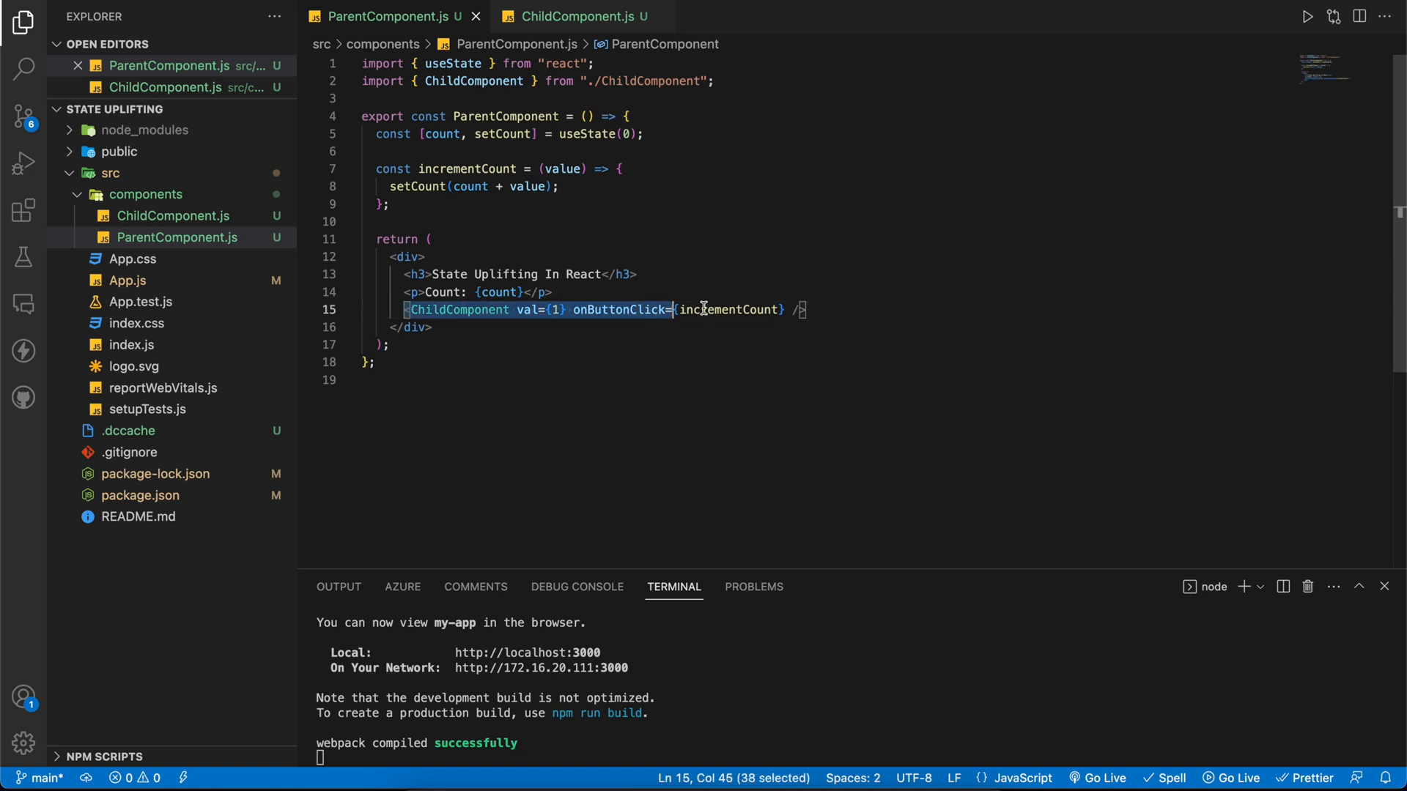
Highlight the ChildComponent line passing onButtonClick, then move to ChildComponent.js
drag(670, 309, 806, 309)
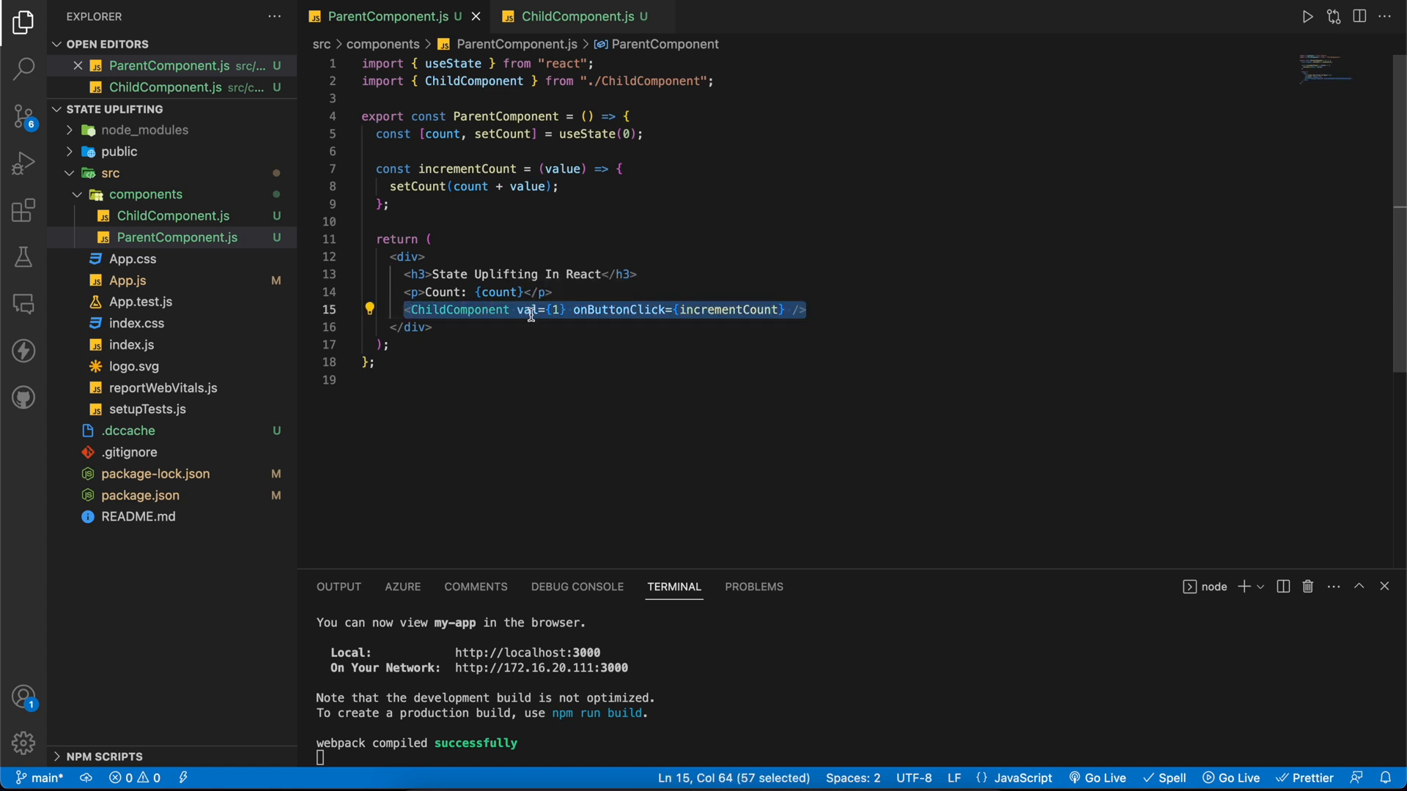
click(614, 309)
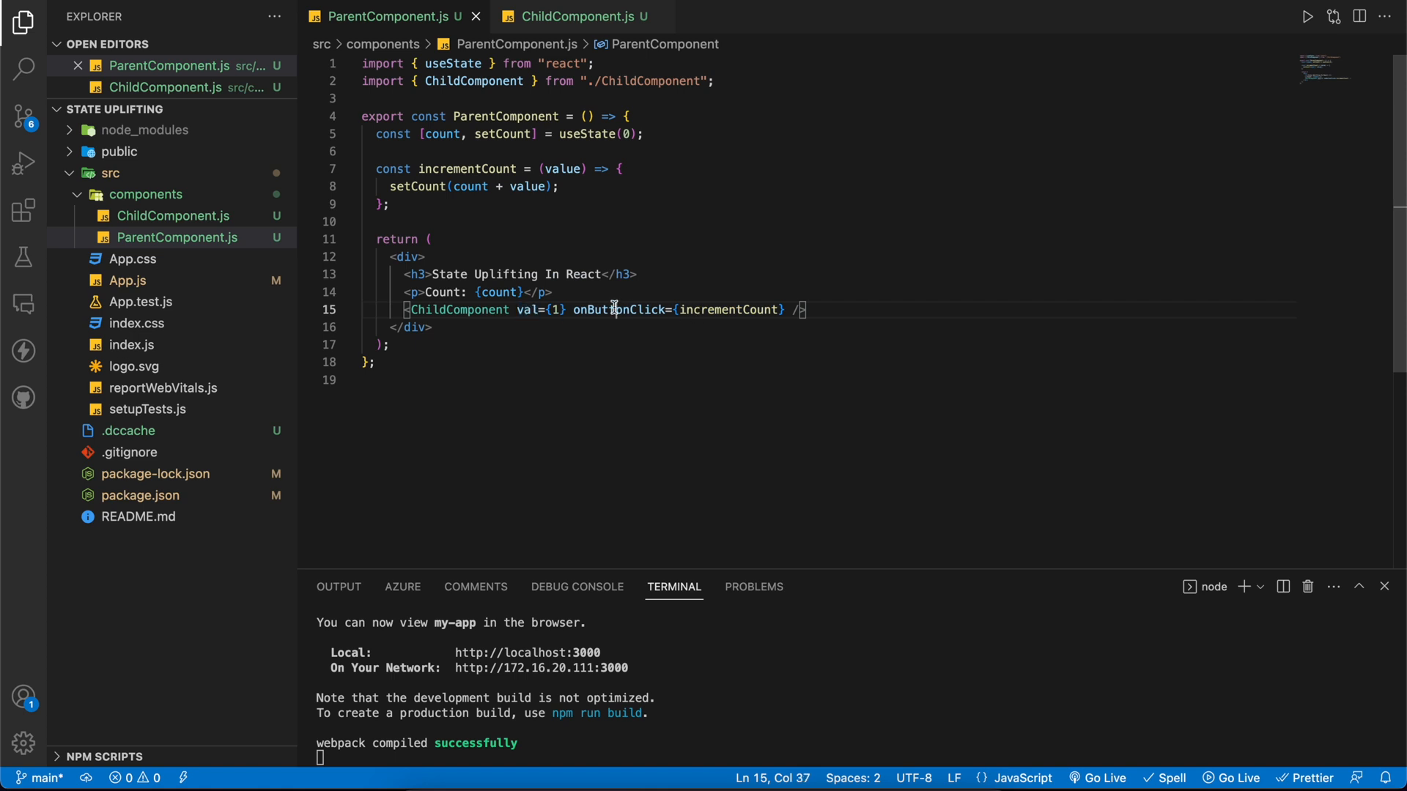
double_click(618, 309)
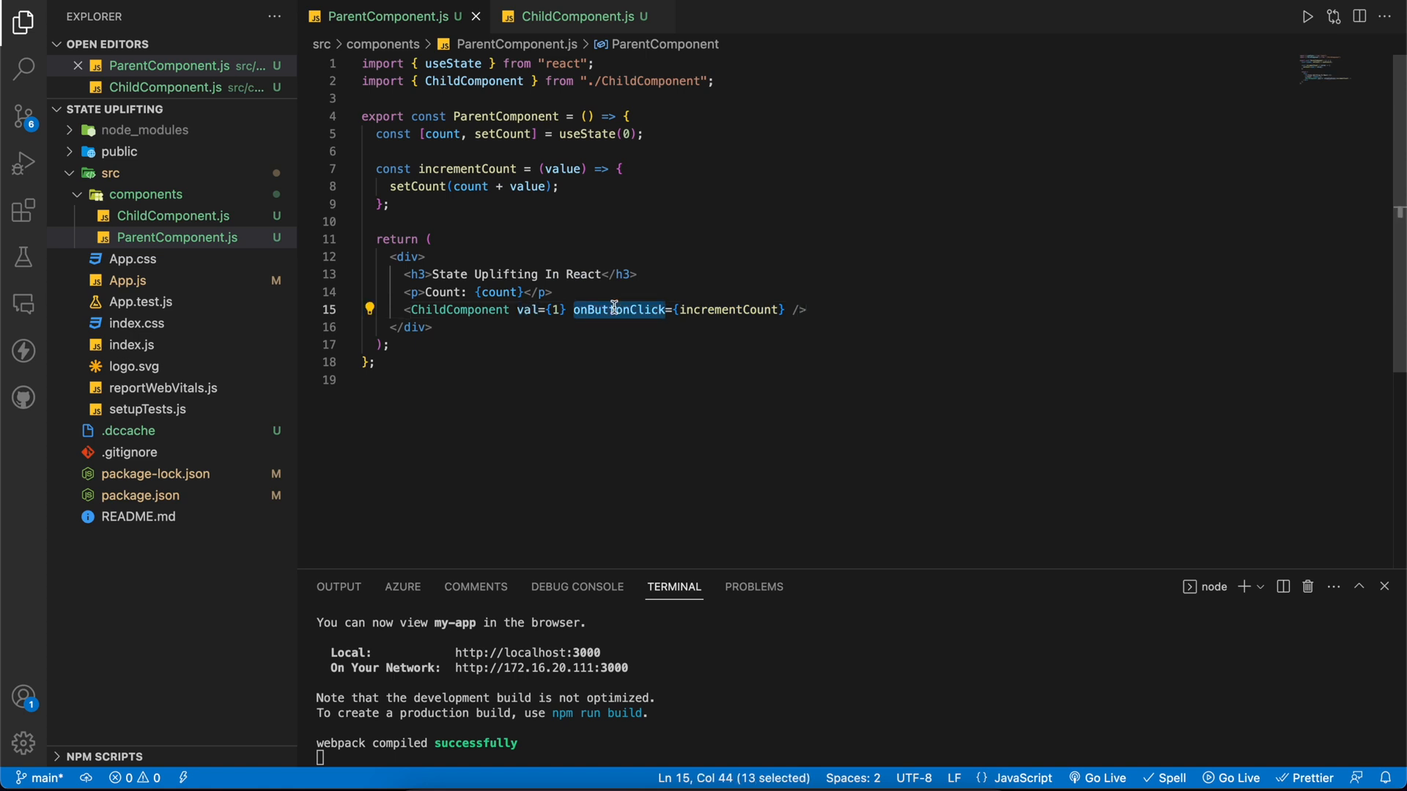
mouse_move(681, 309)
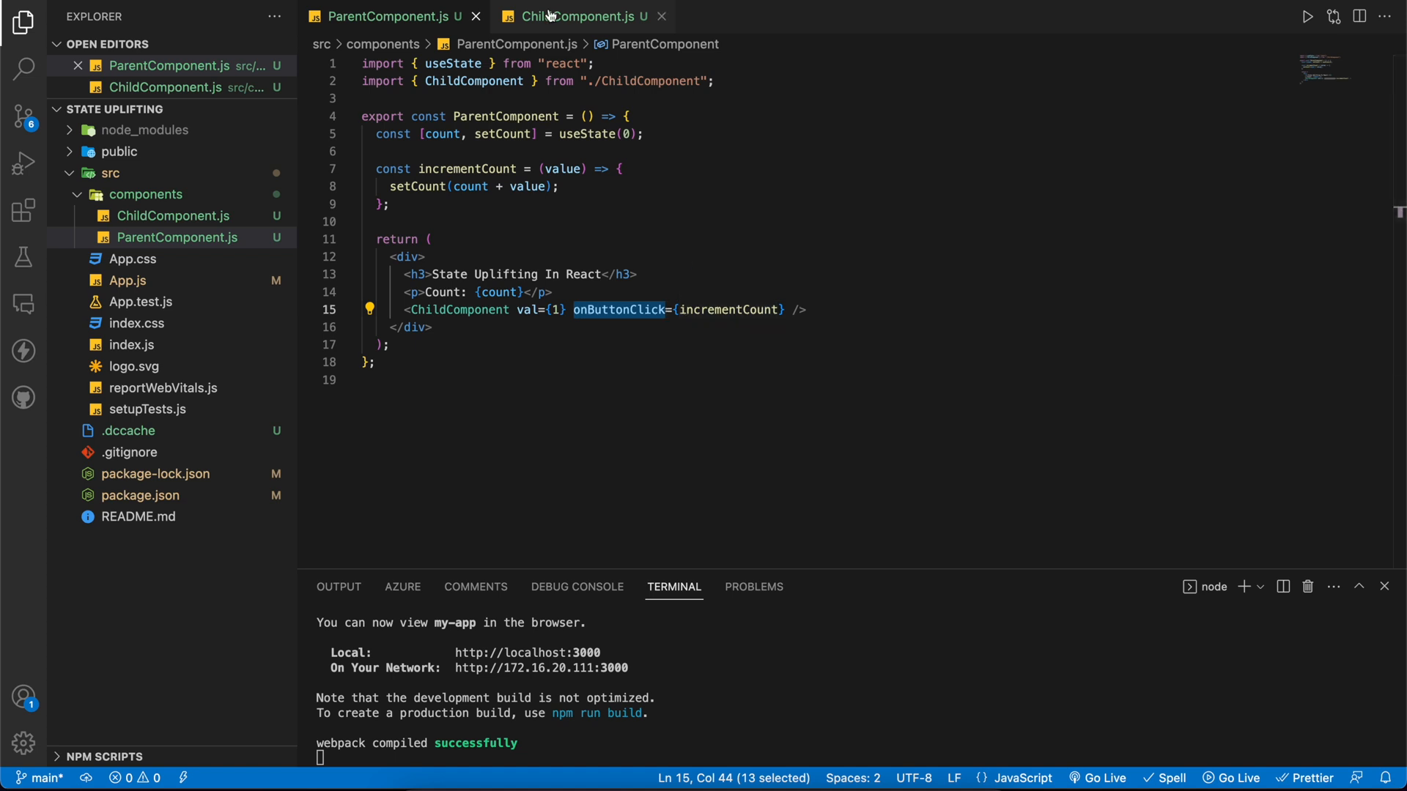
click(579, 16)
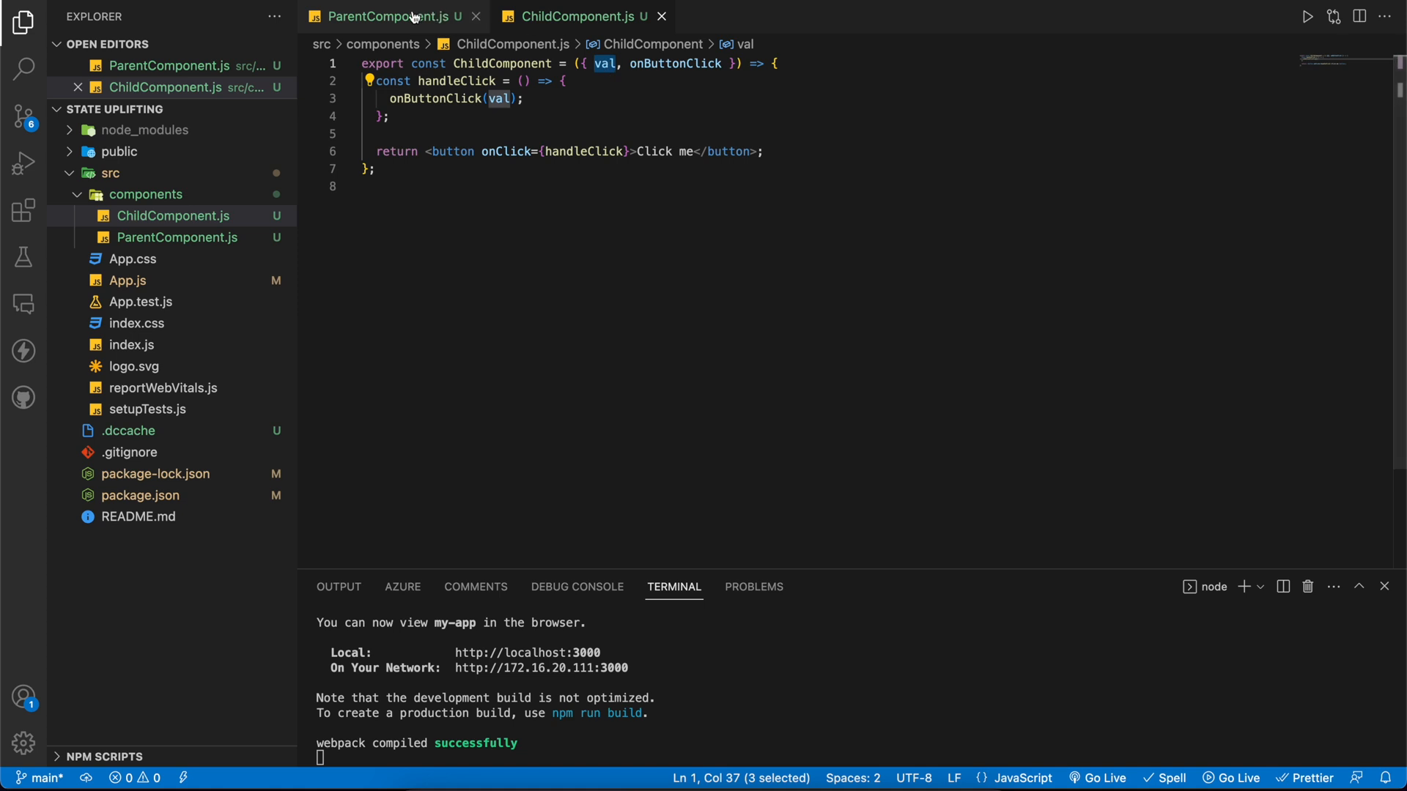
Return to ParentComponent.js showing incrementCount passed to ChildComponent as onButtonClick
click(579, 16)
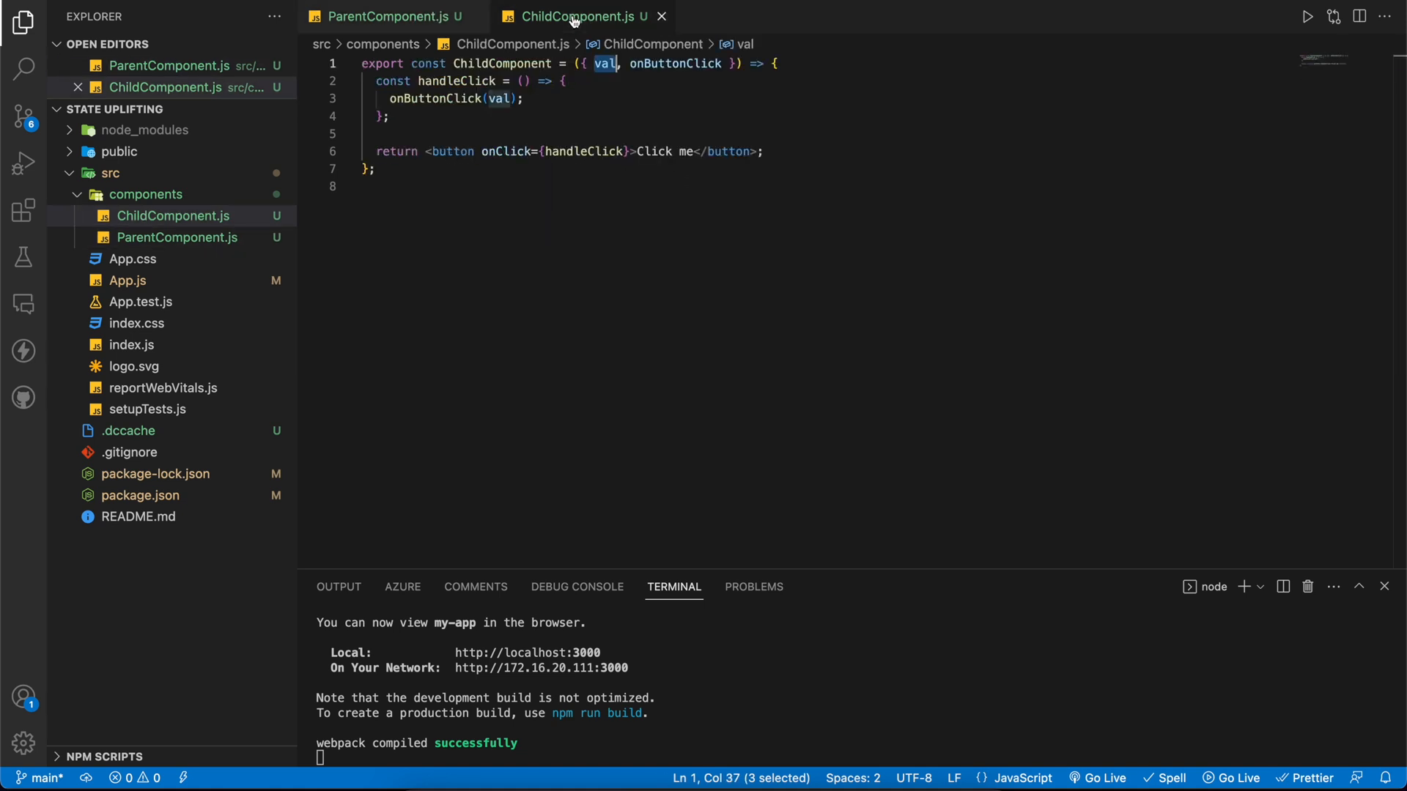
click(387, 17)
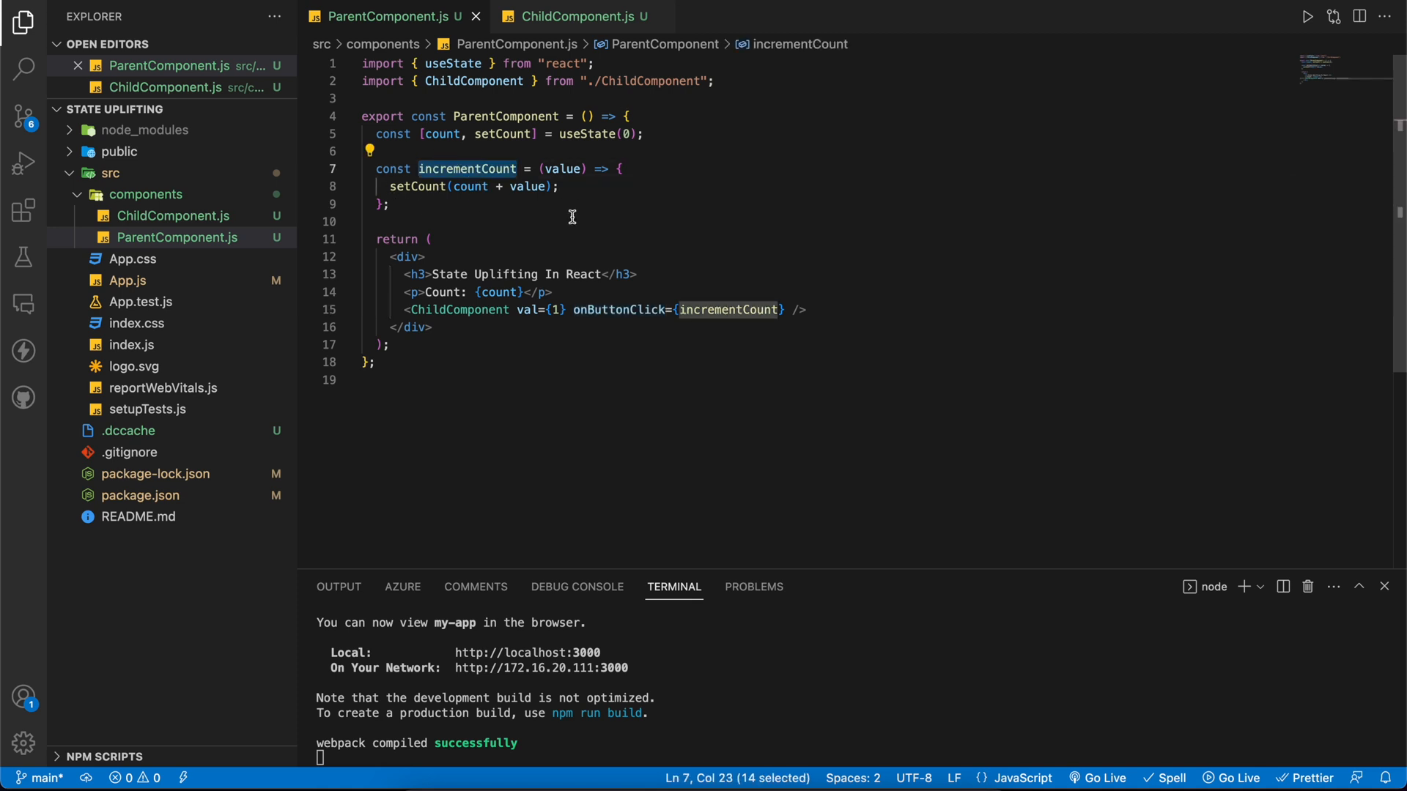
mouse_move(494, 204)
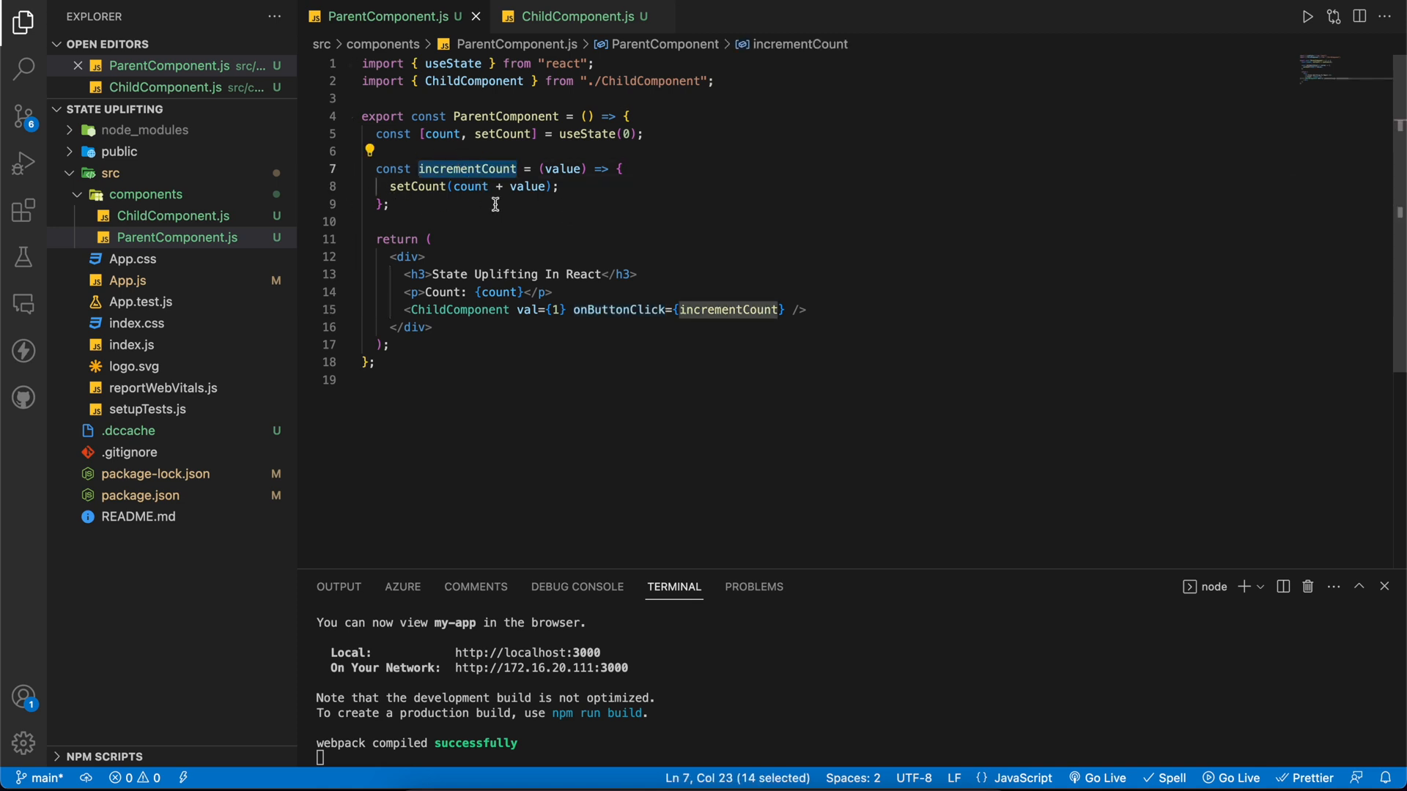
mouse_move(416, 186)
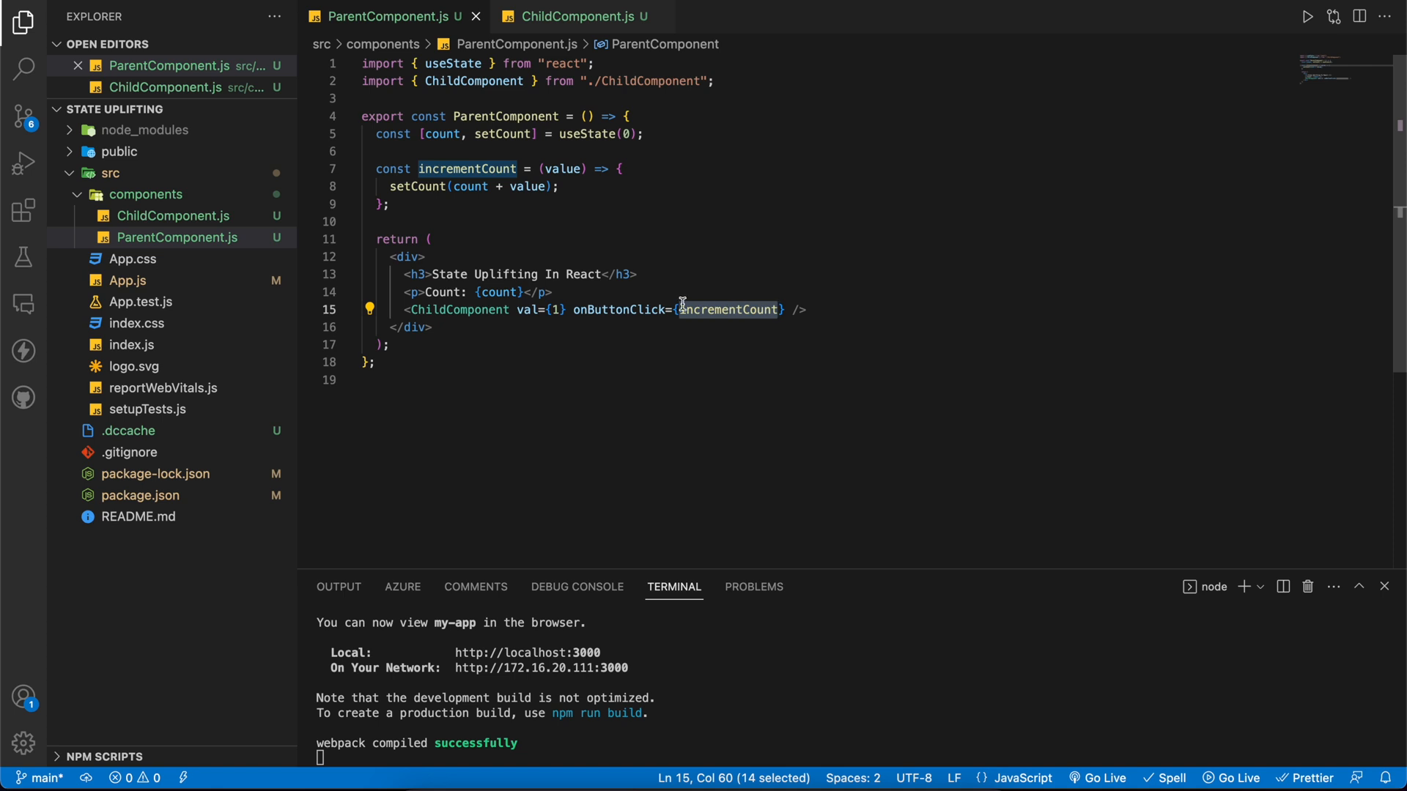
click(575, 16)
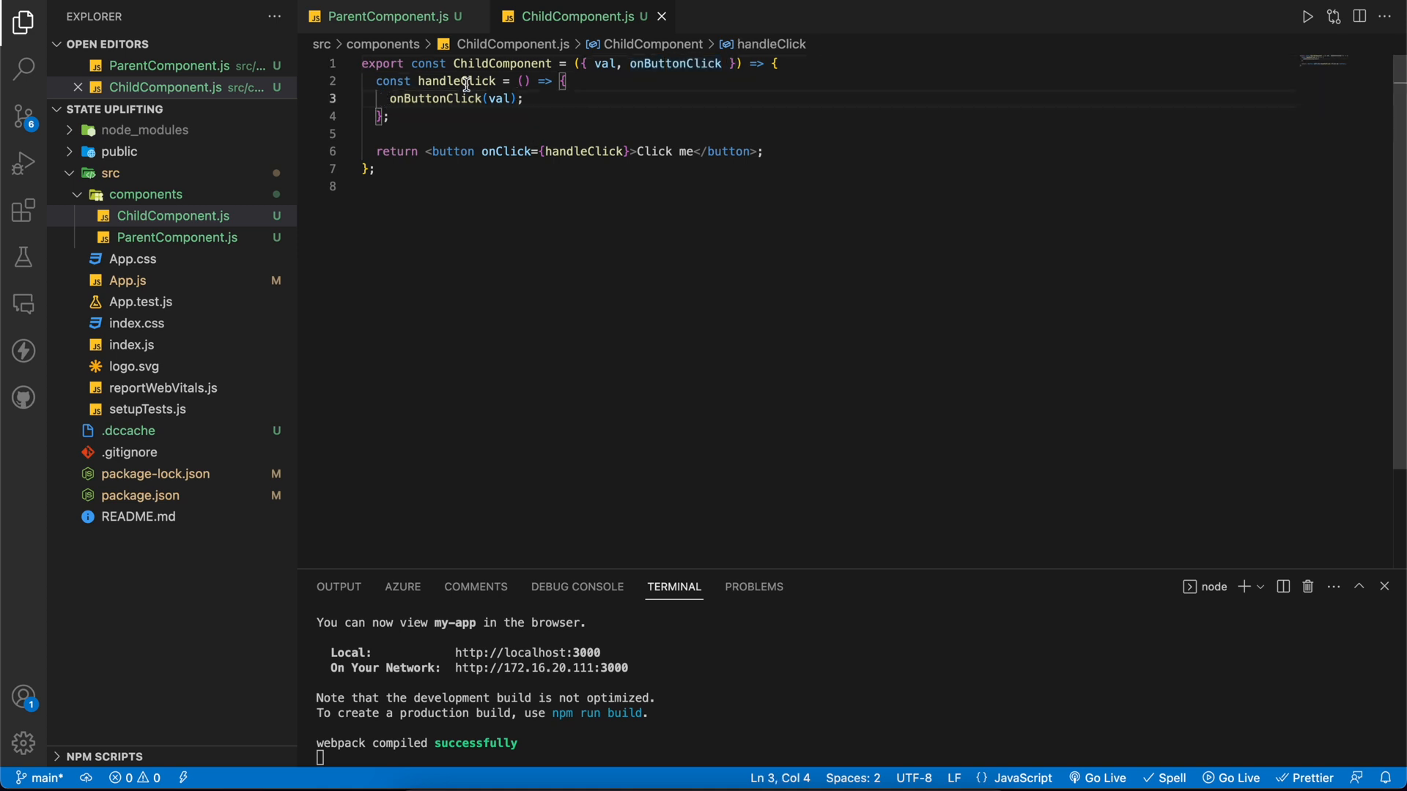
double_click(458, 80)
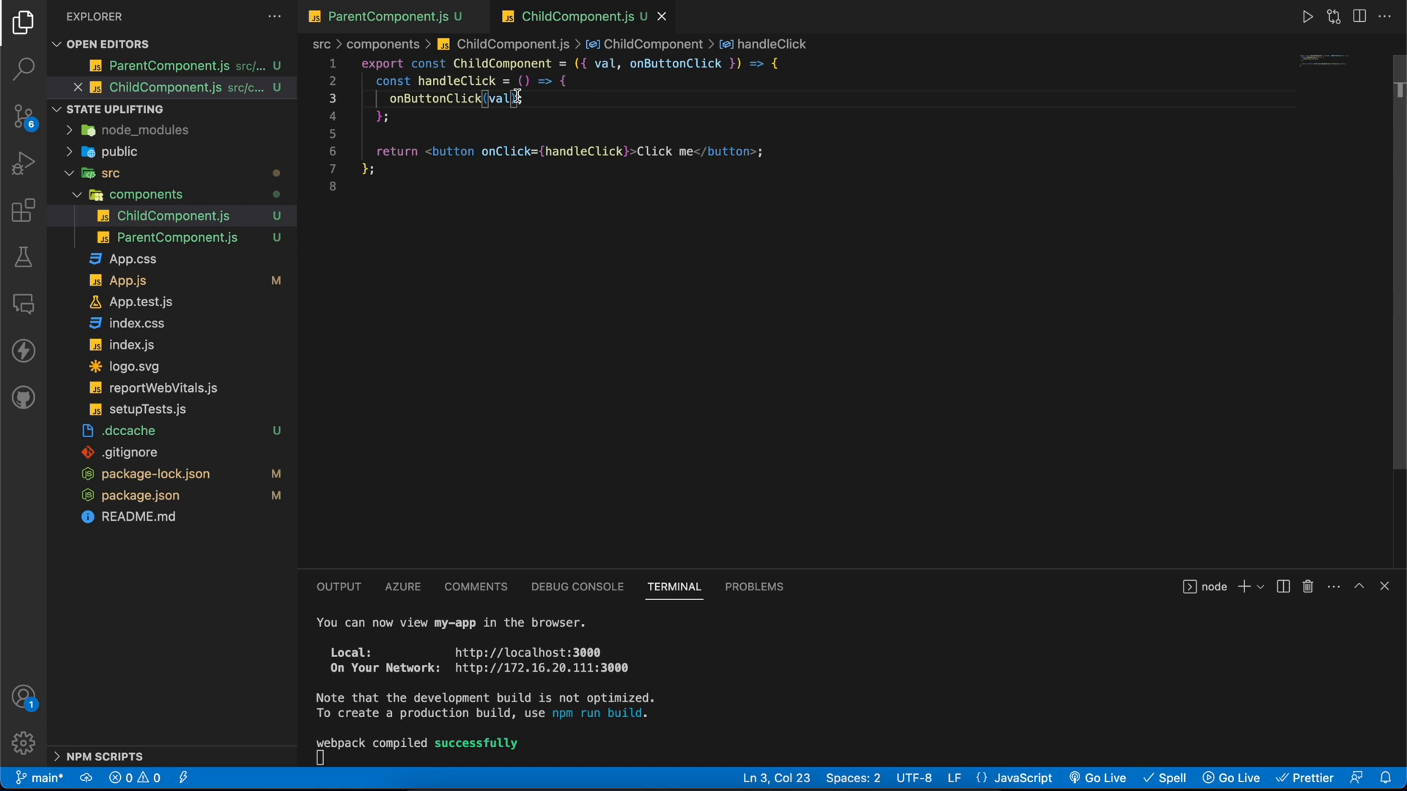
mouse_move(426, 184)
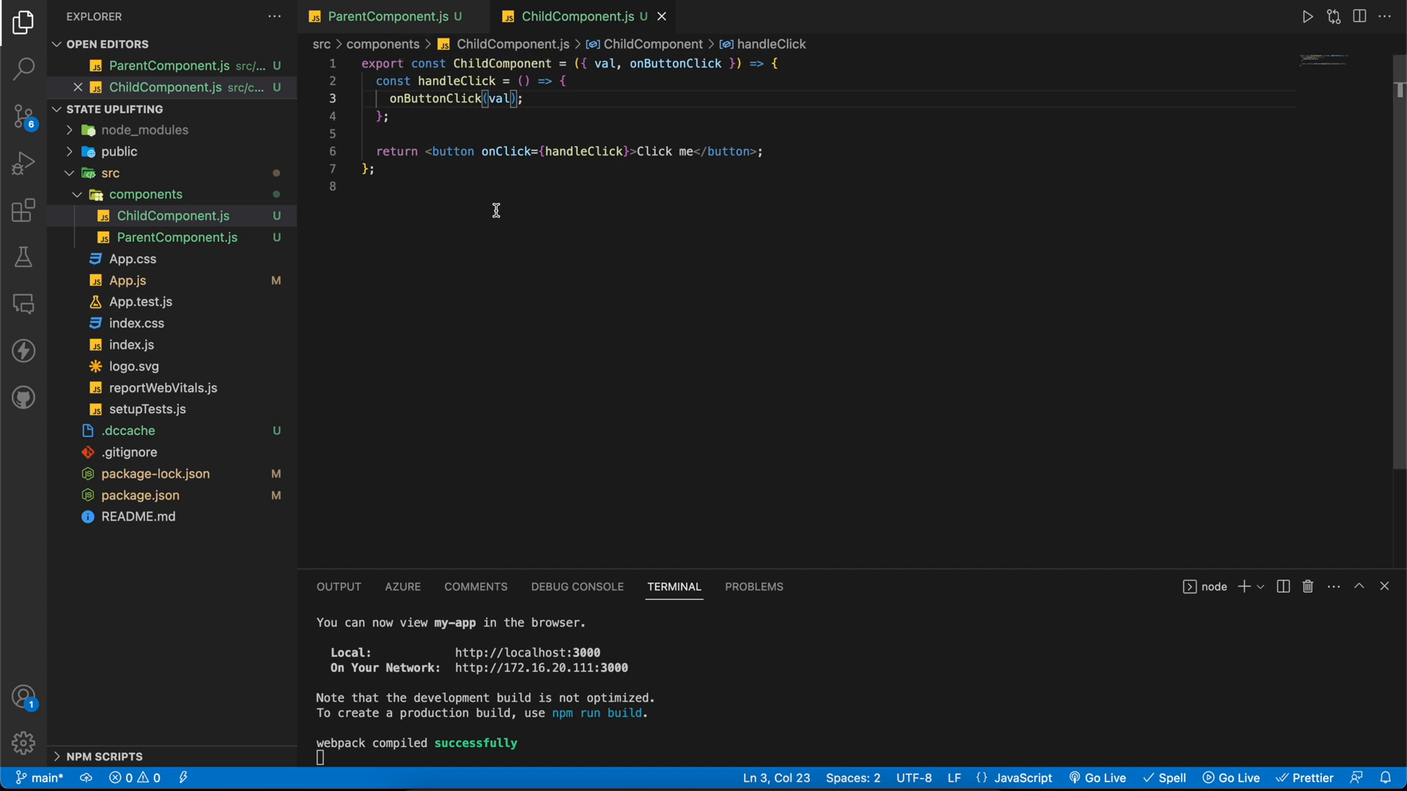
mouse_move(616, 98)
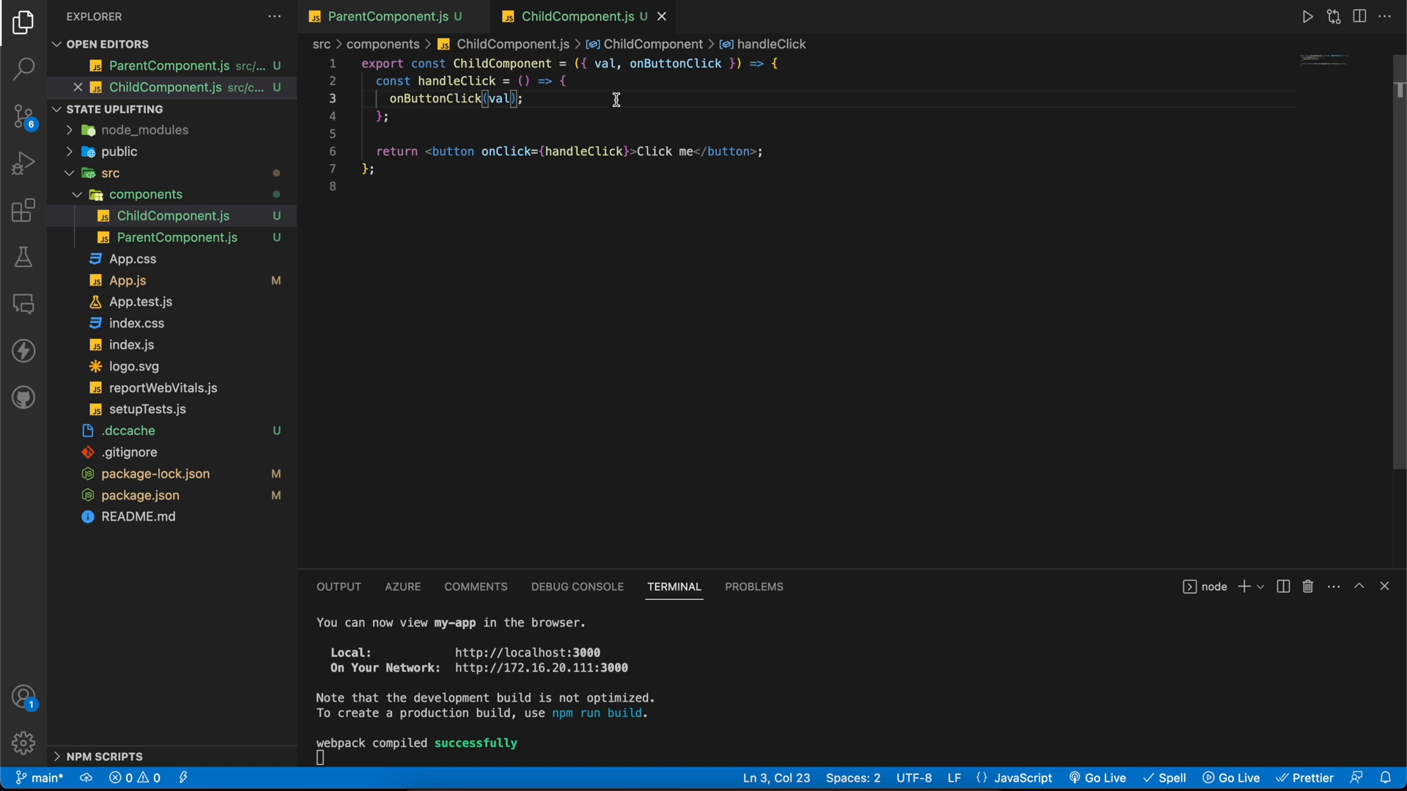
mouse_move(629, 124)
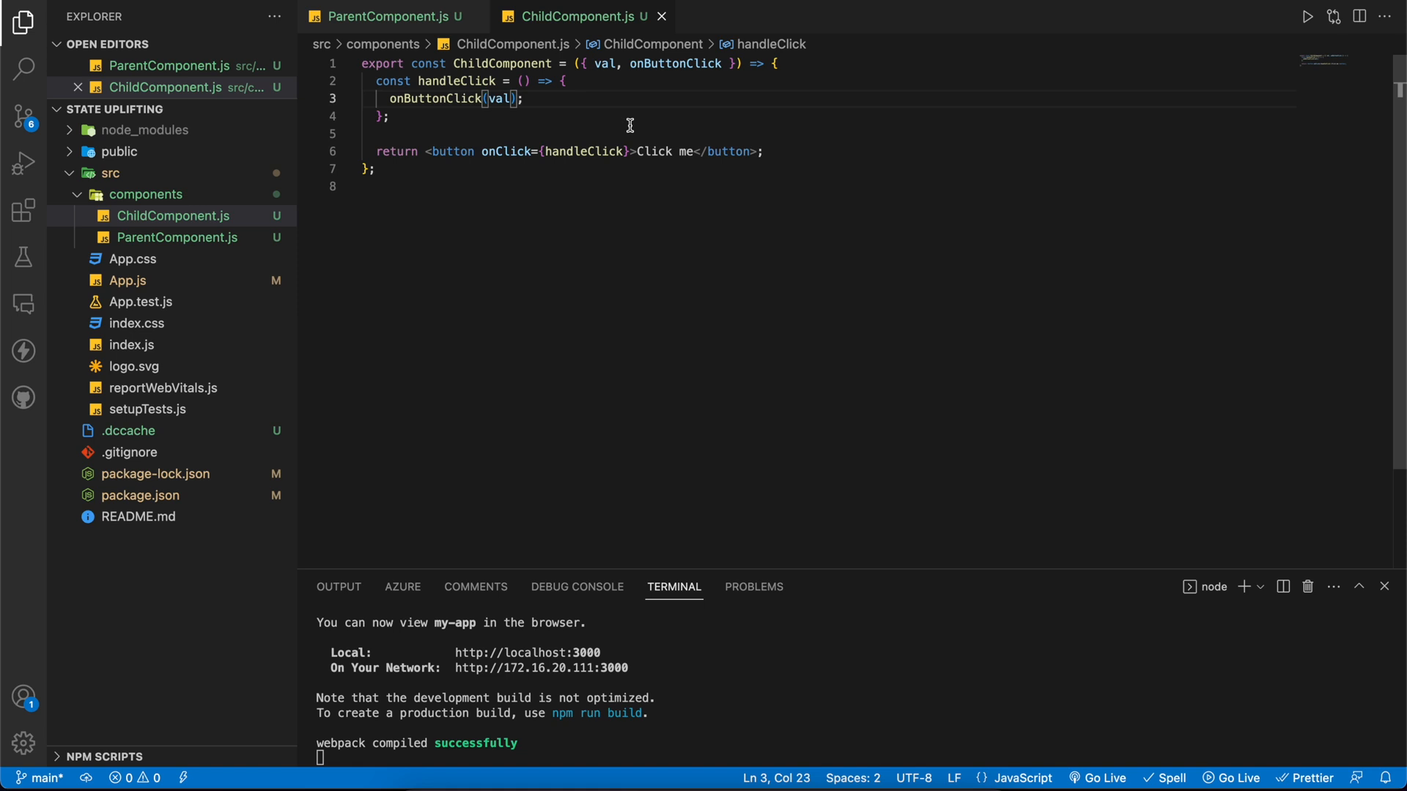
click(389, 16)
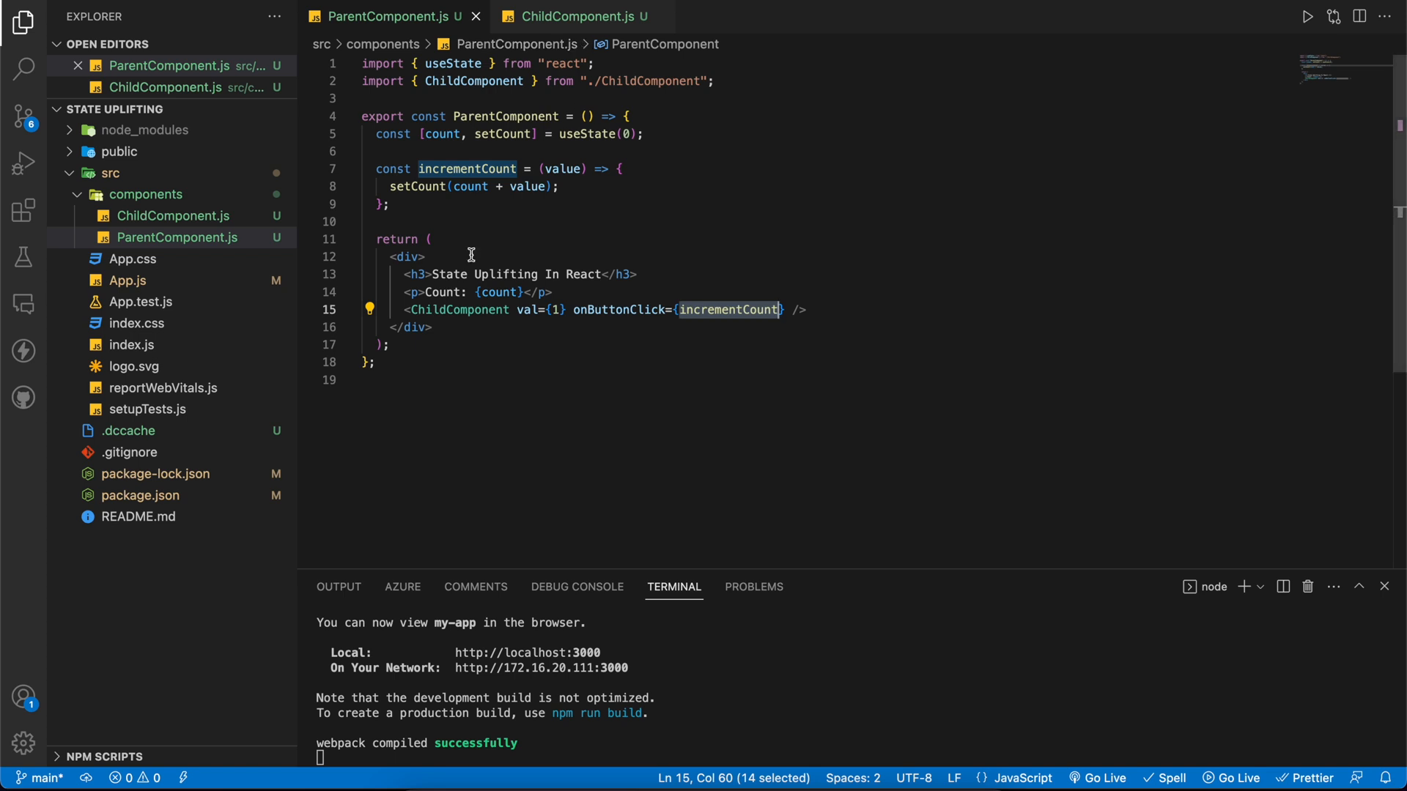
mouse_move(470, 223)
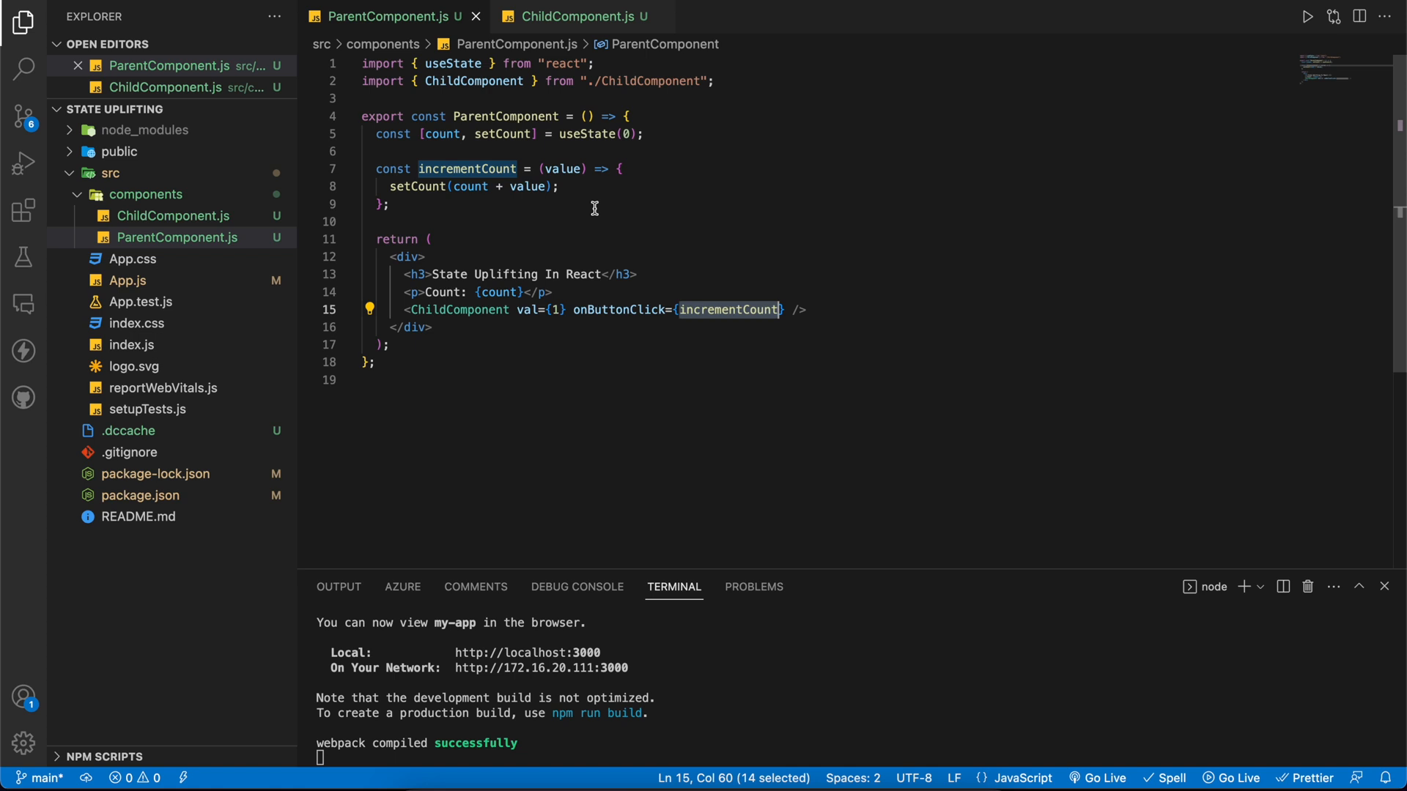
mouse_move(506, 374)
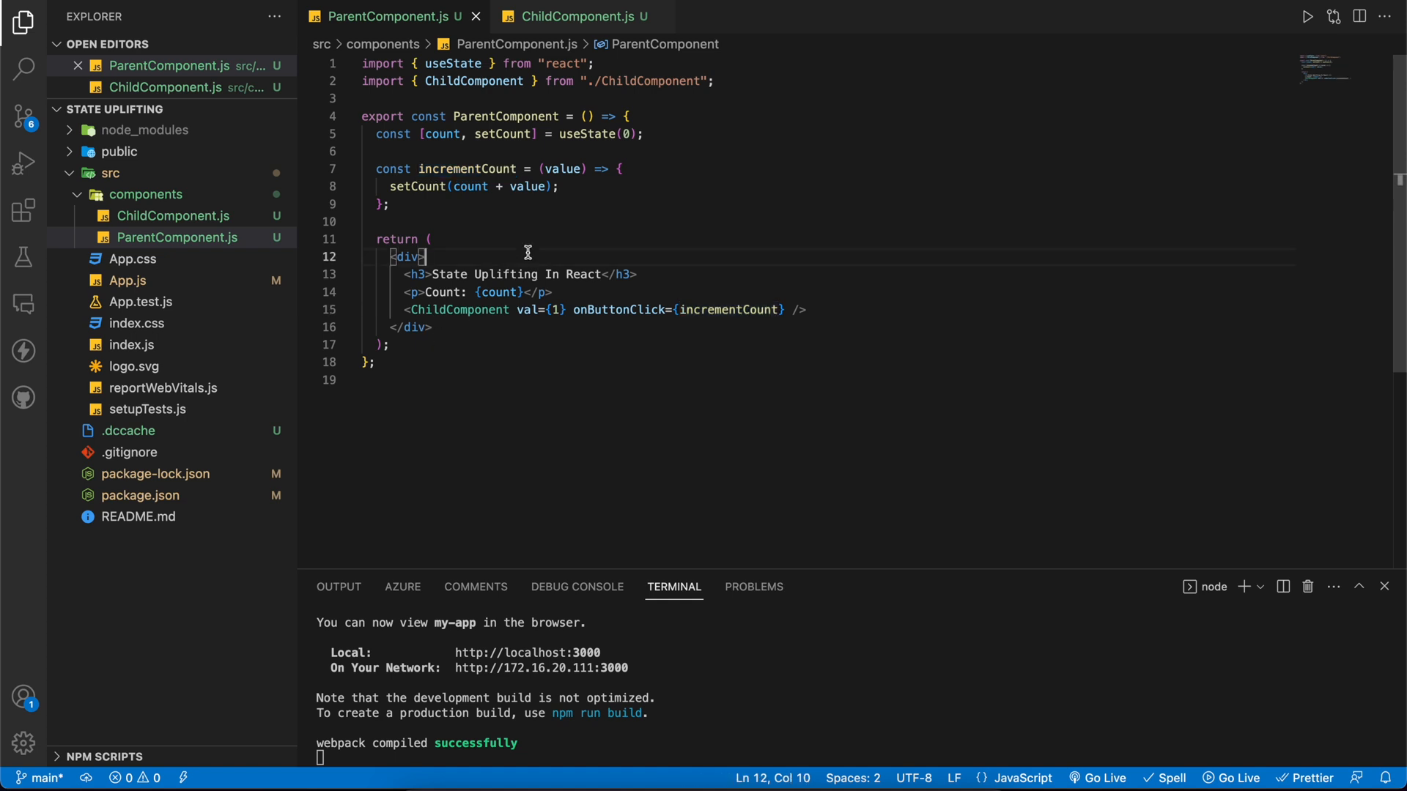
mouse_move(441, 145)
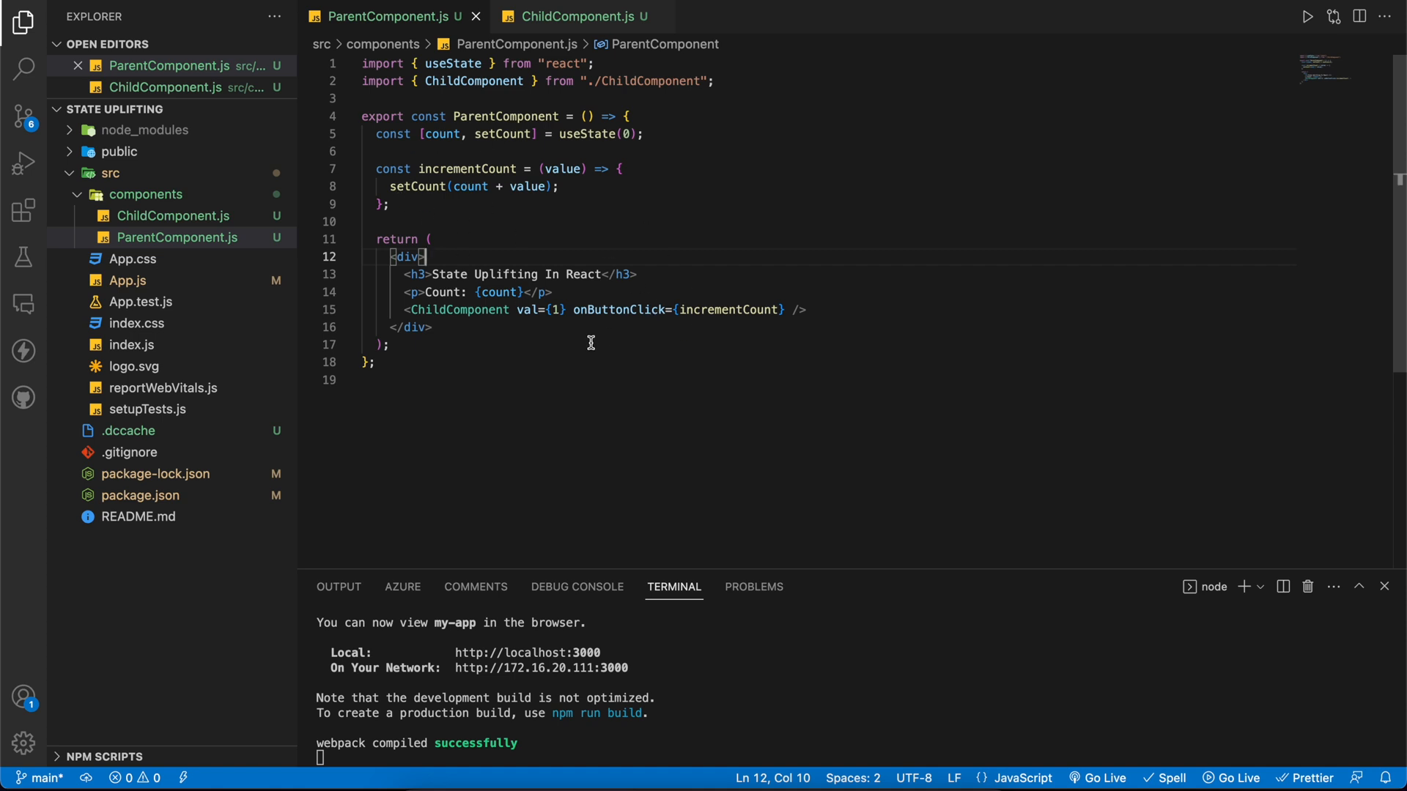
mouse_move(475, 230)
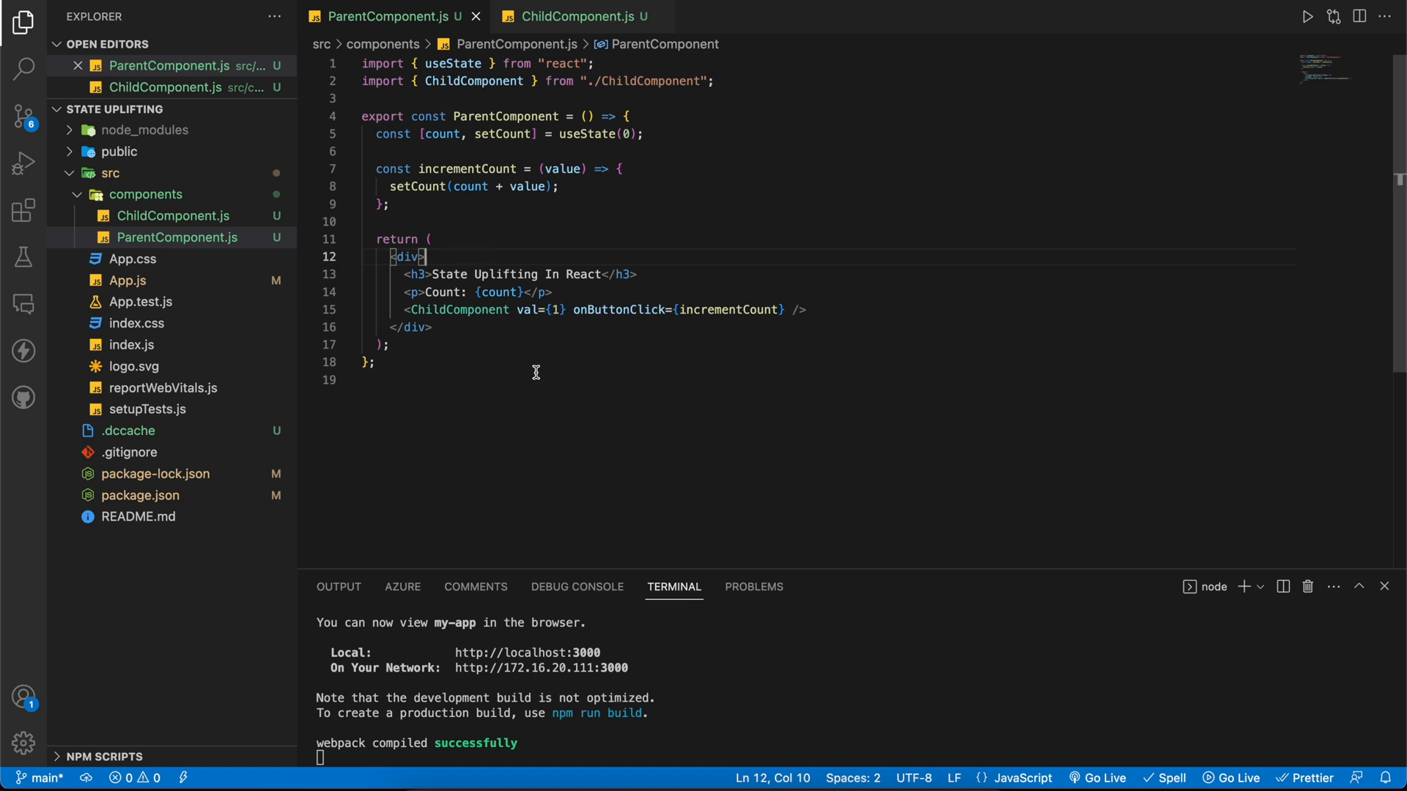
mouse_move(485, 398)
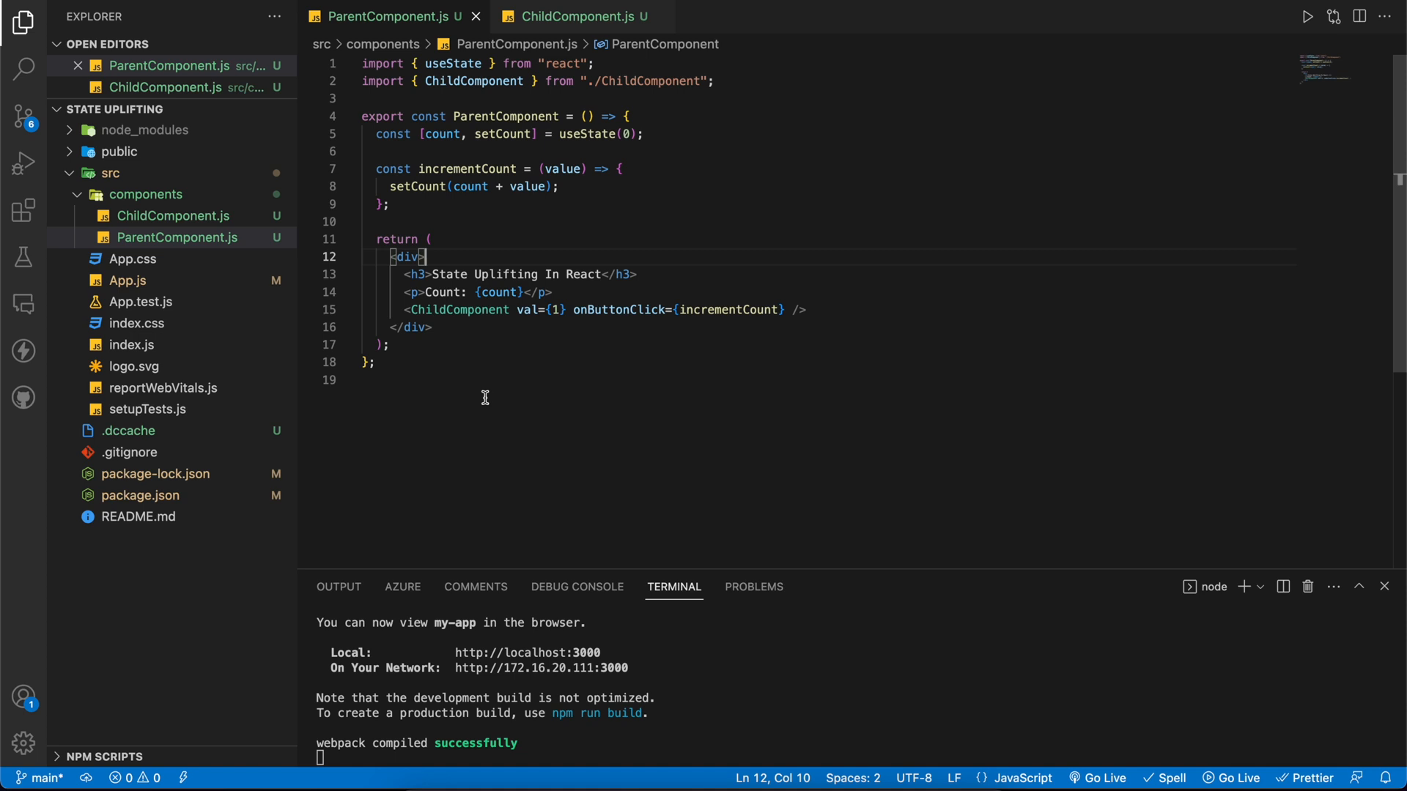
mouse_move(625, 348)
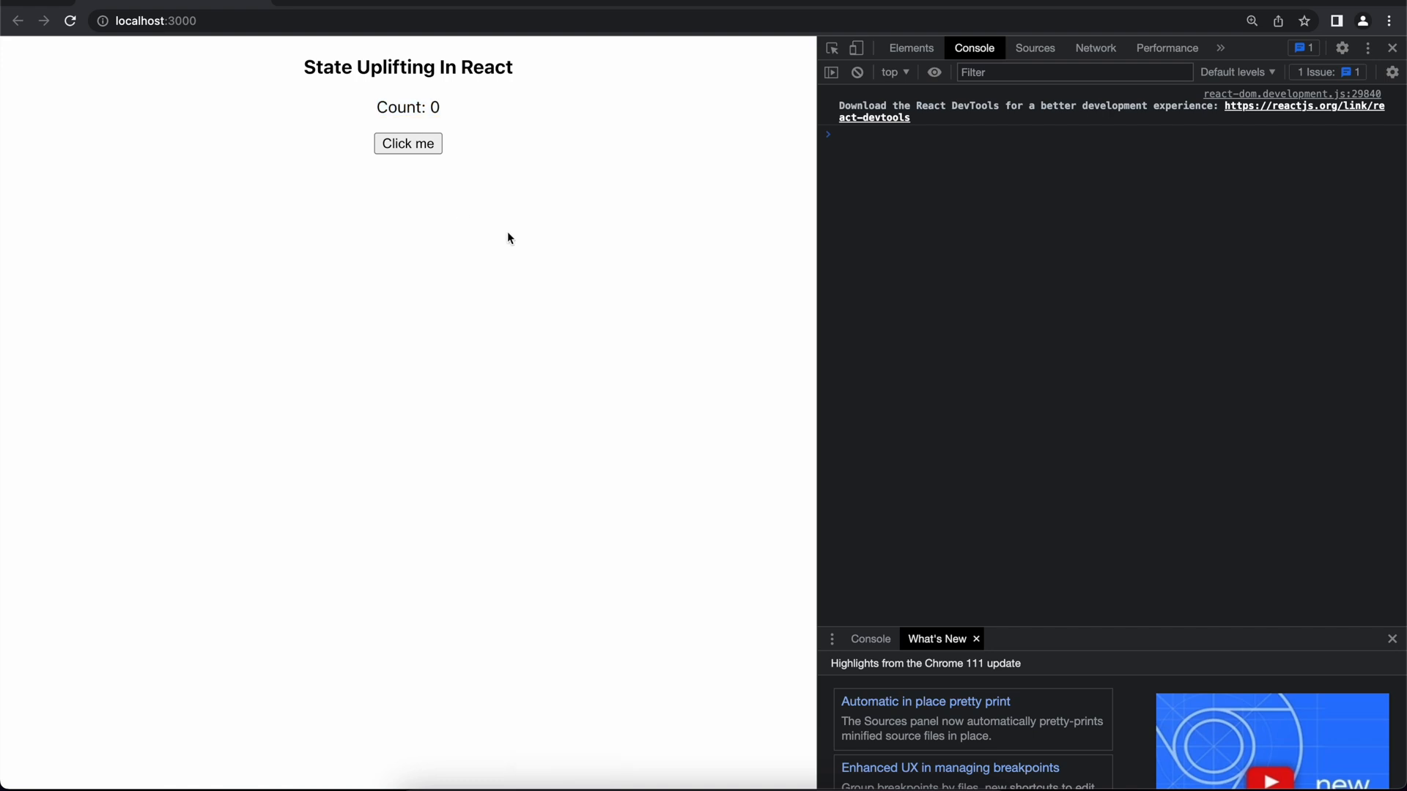
mouse_move(289, 211)
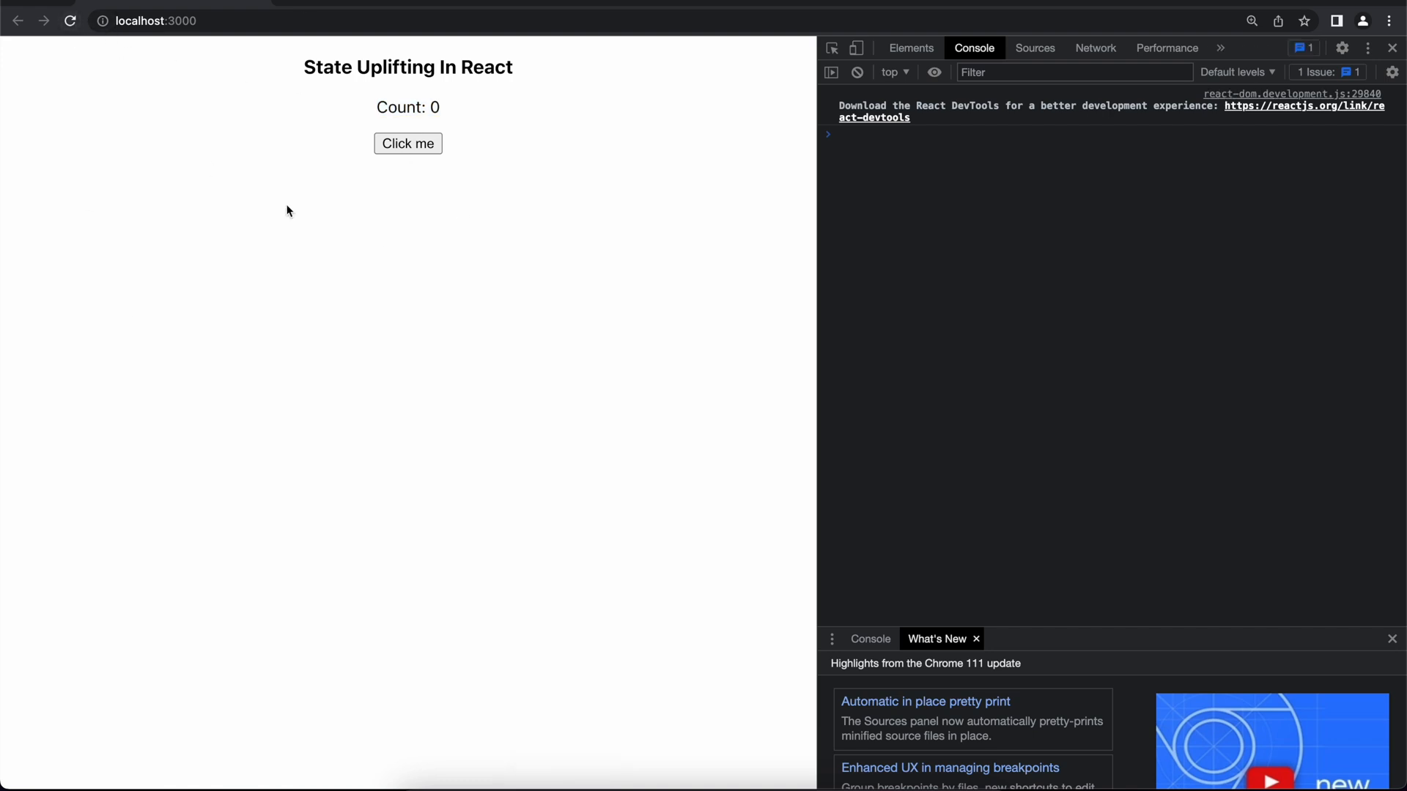
Use the Click me button to raise the parent's count, then return to the editor
click(407, 143)
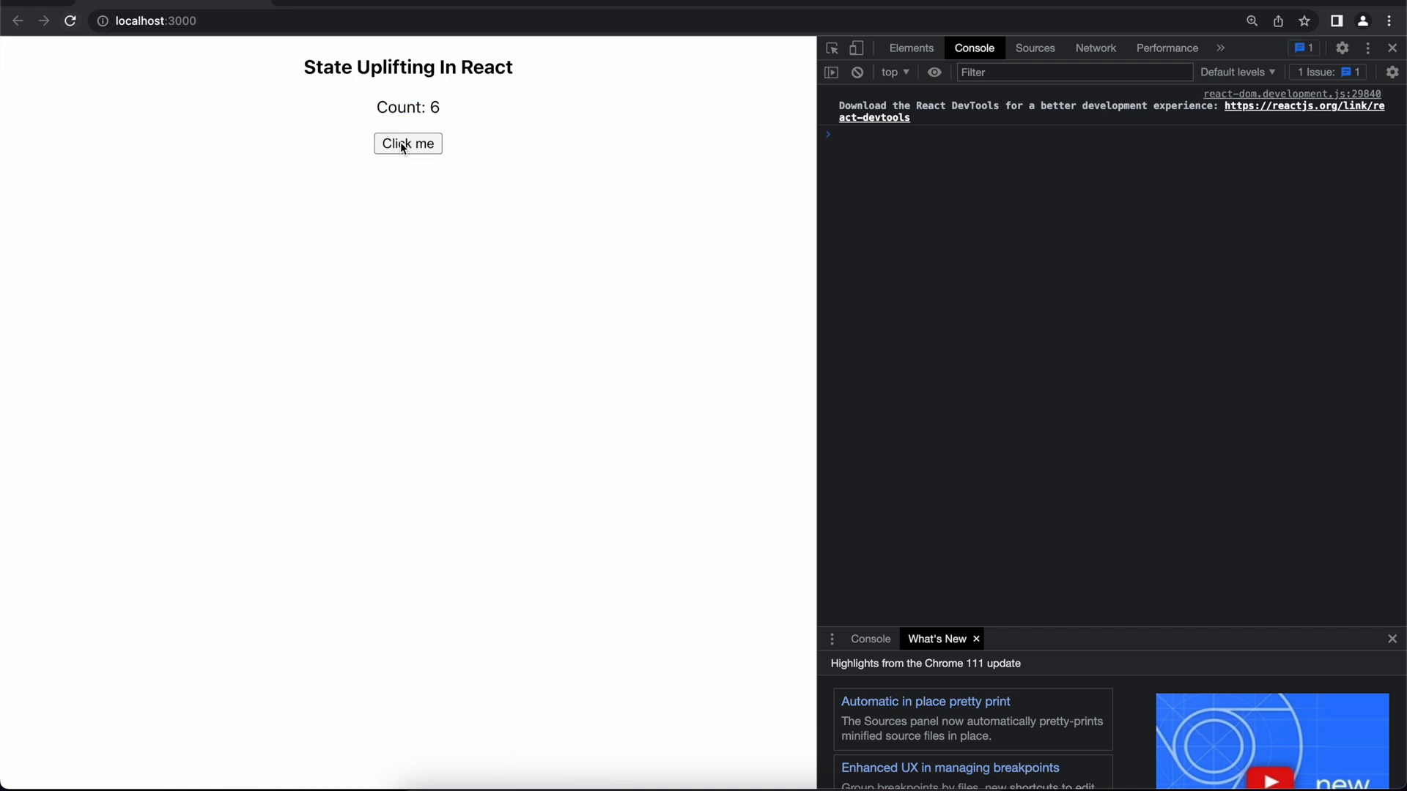
click(407, 143)
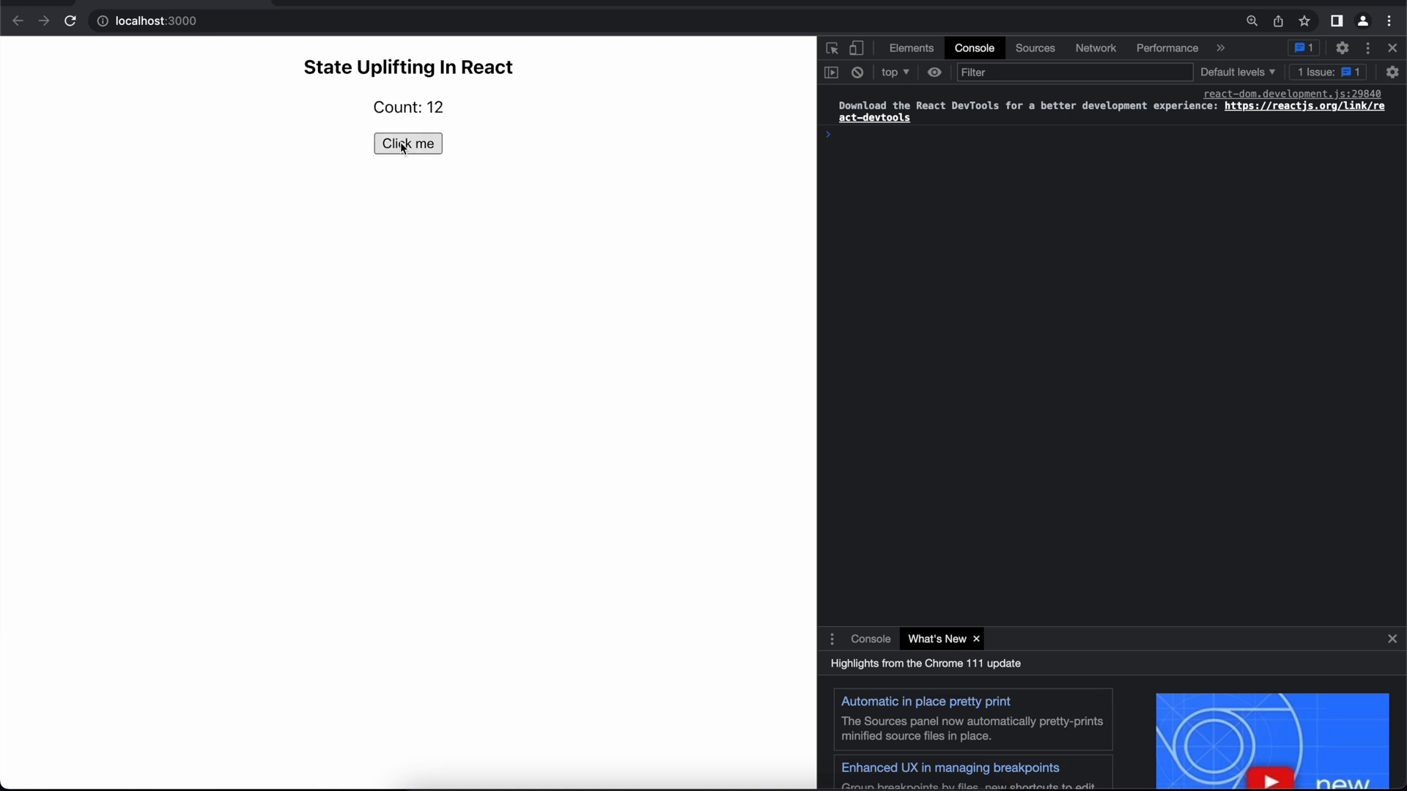
mouse_move(71, 18)
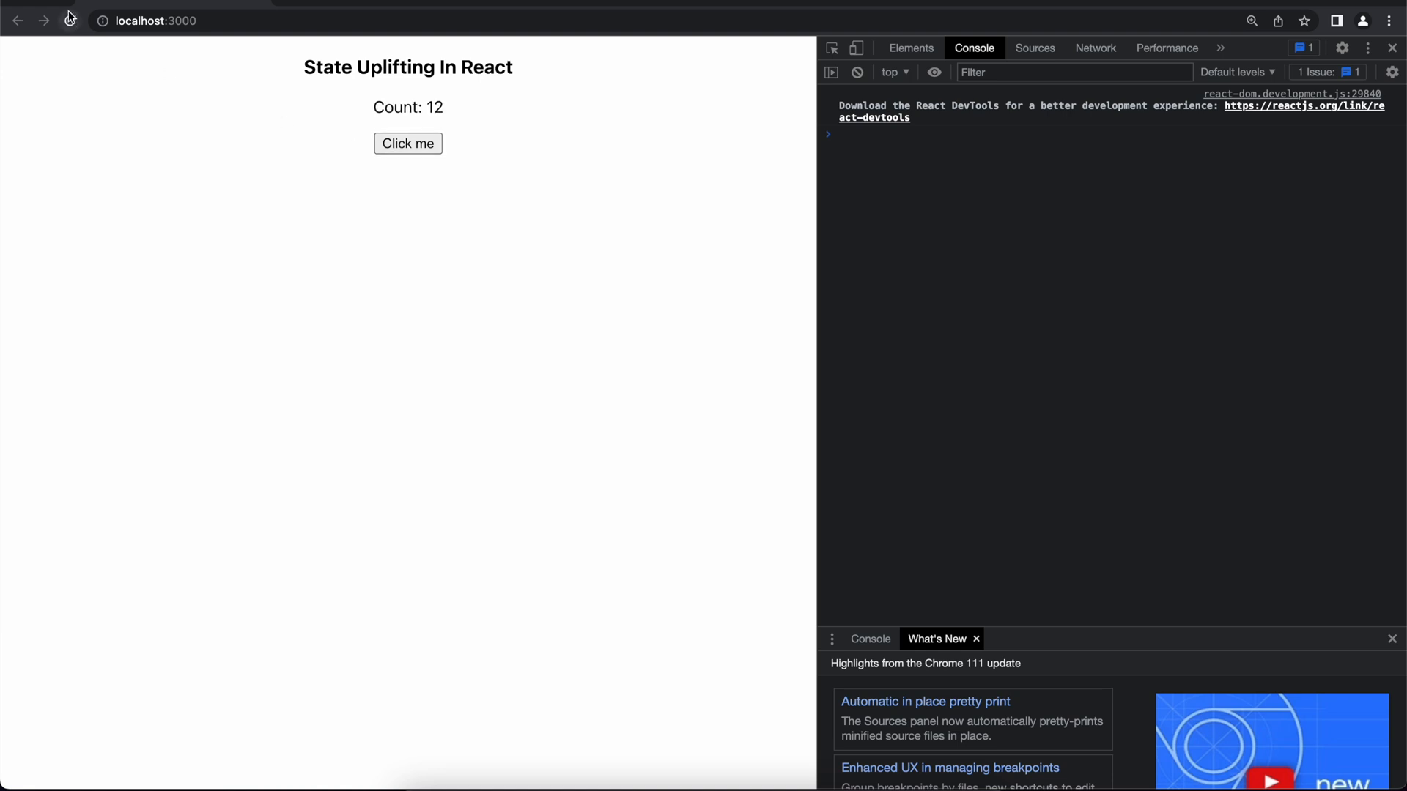
click(70, 20)
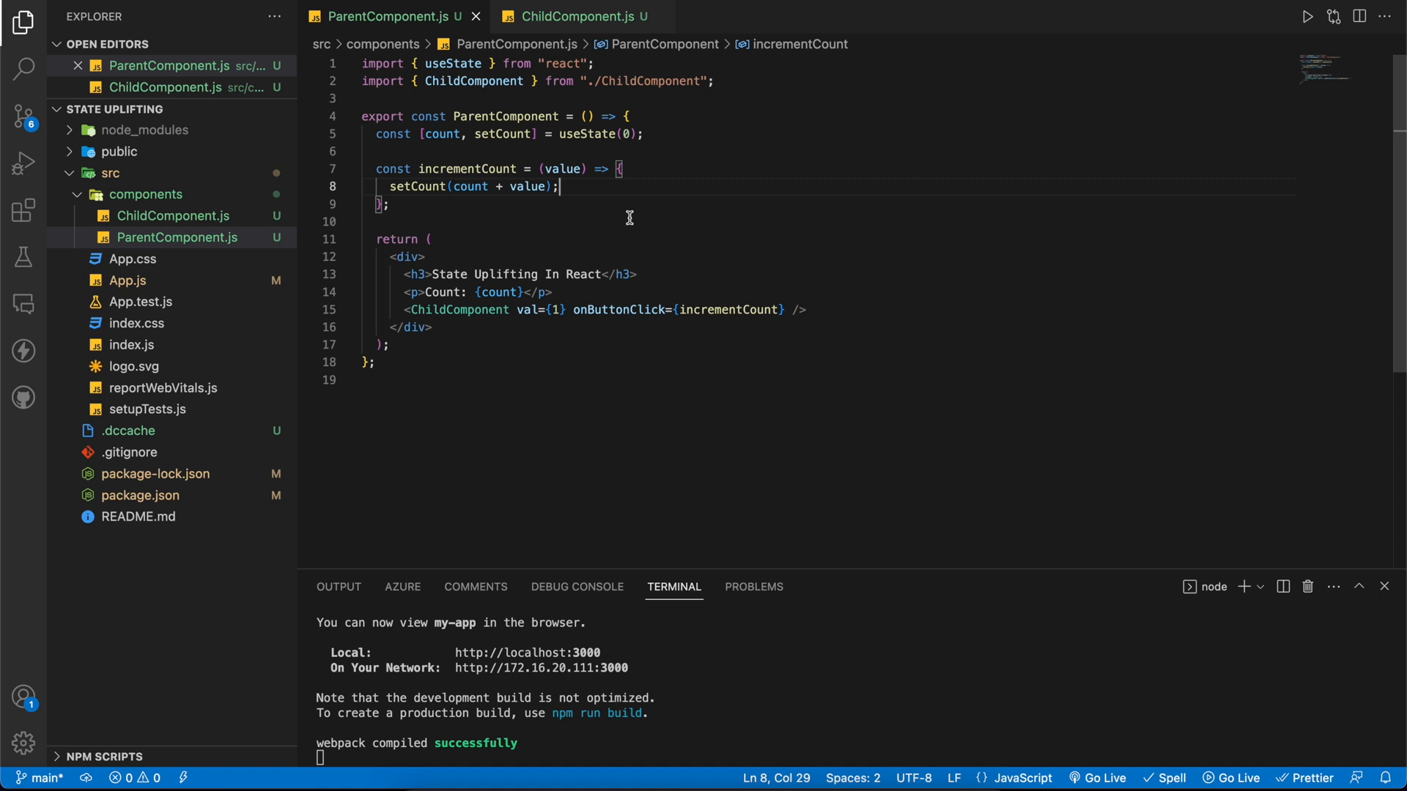
mouse_move(550, 362)
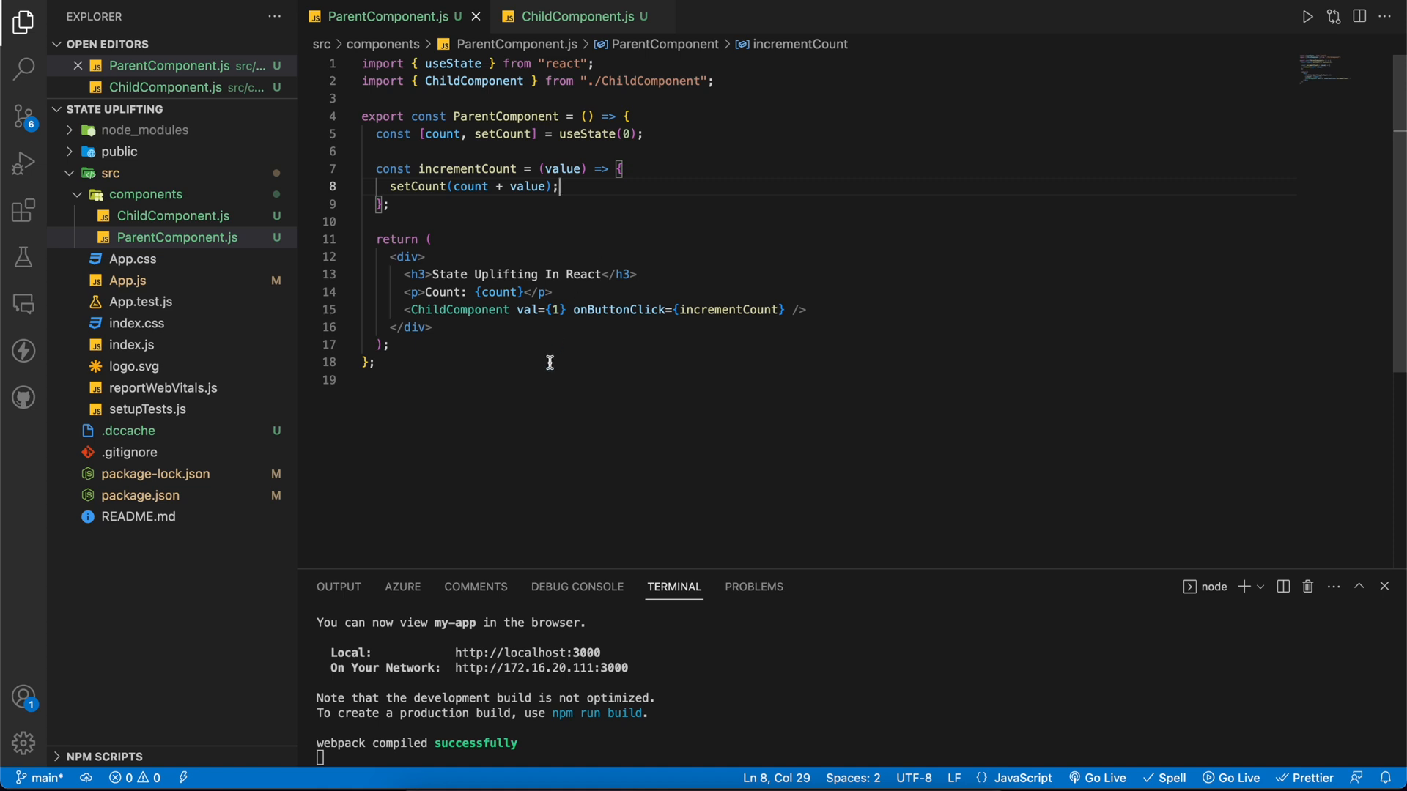
mouse_move(616, 247)
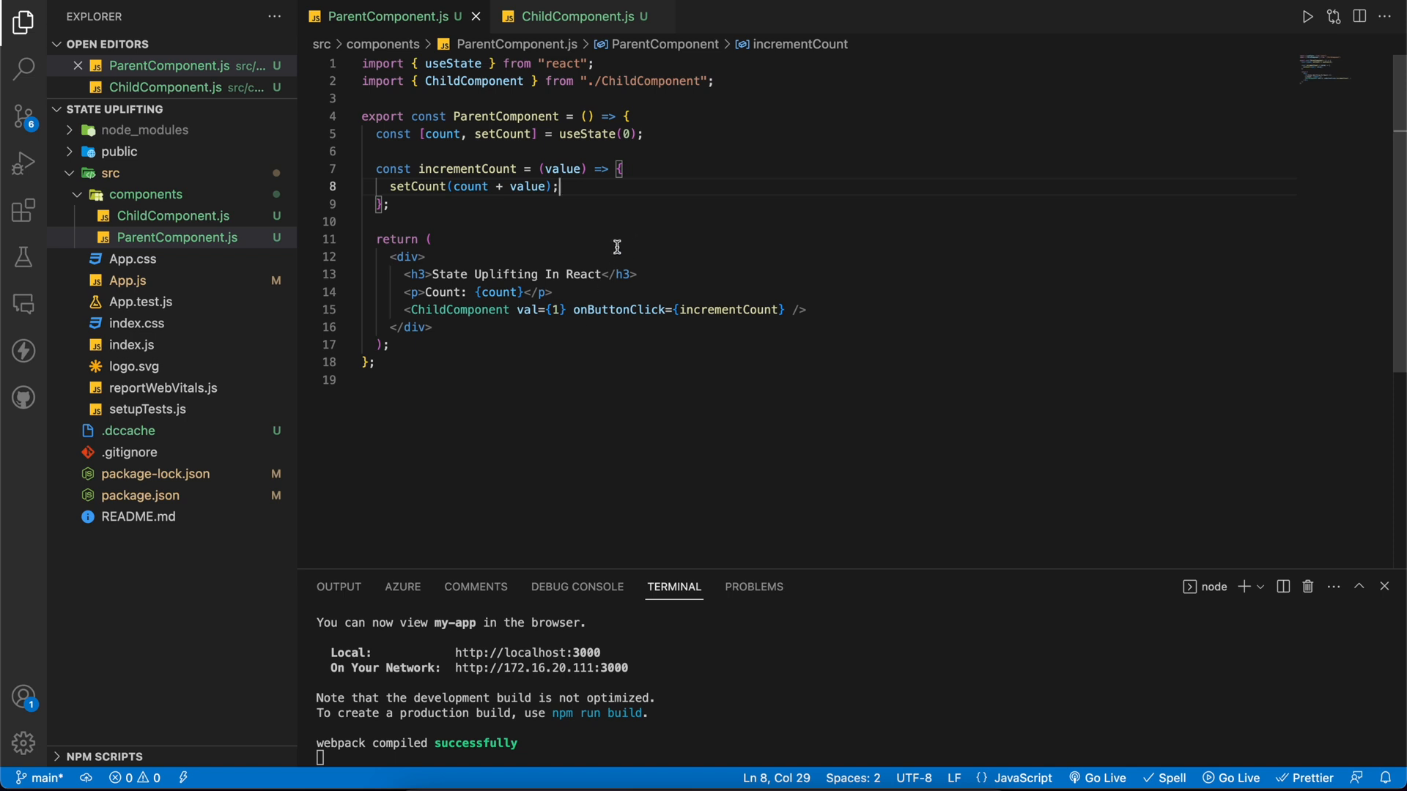
mouse_move(533, 237)
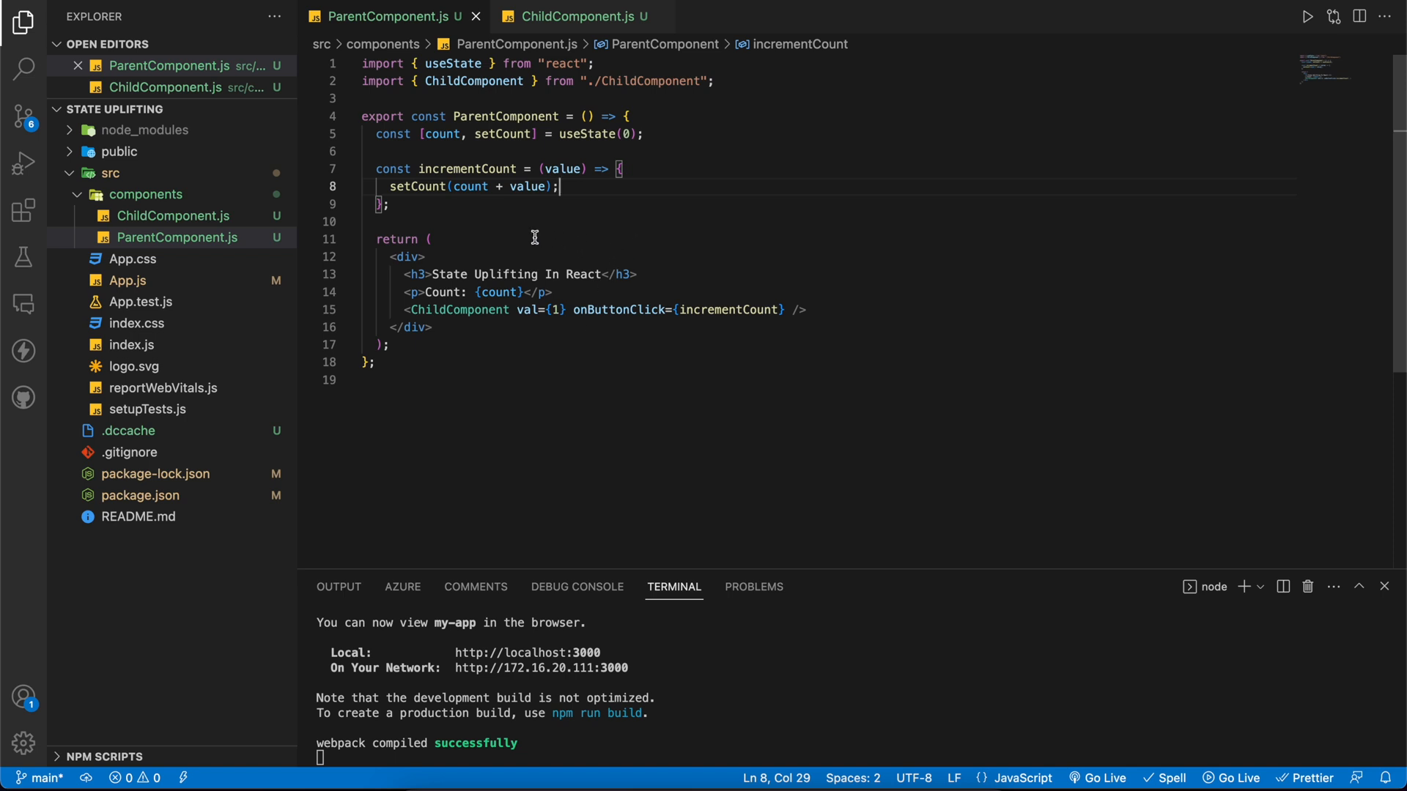
mouse_move(533, 457)
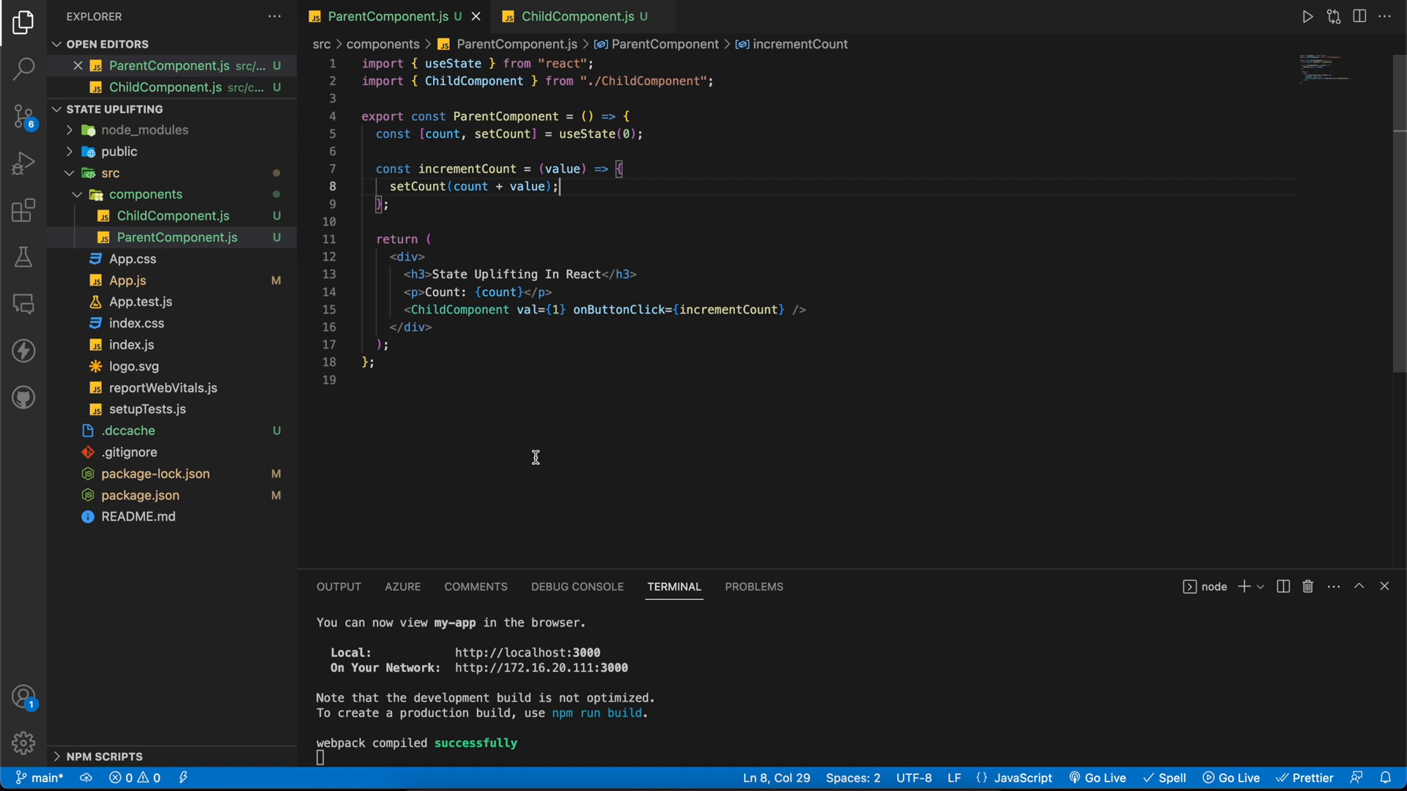